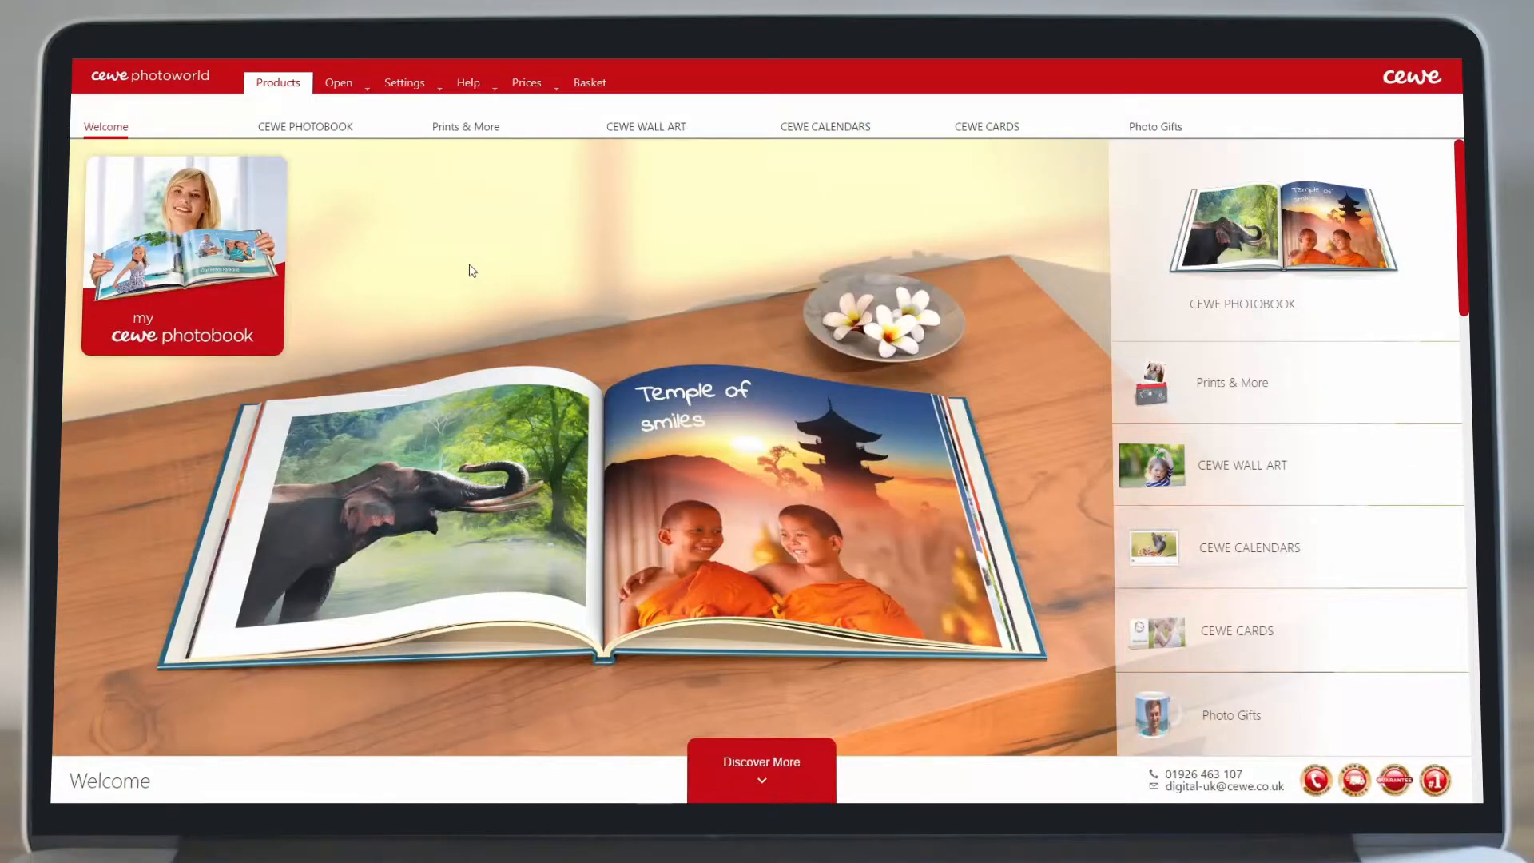
# Choose the Large Landscape photobook format on Classic Photographic Paper from the formats overview.
pyautogui.click(304, 124)
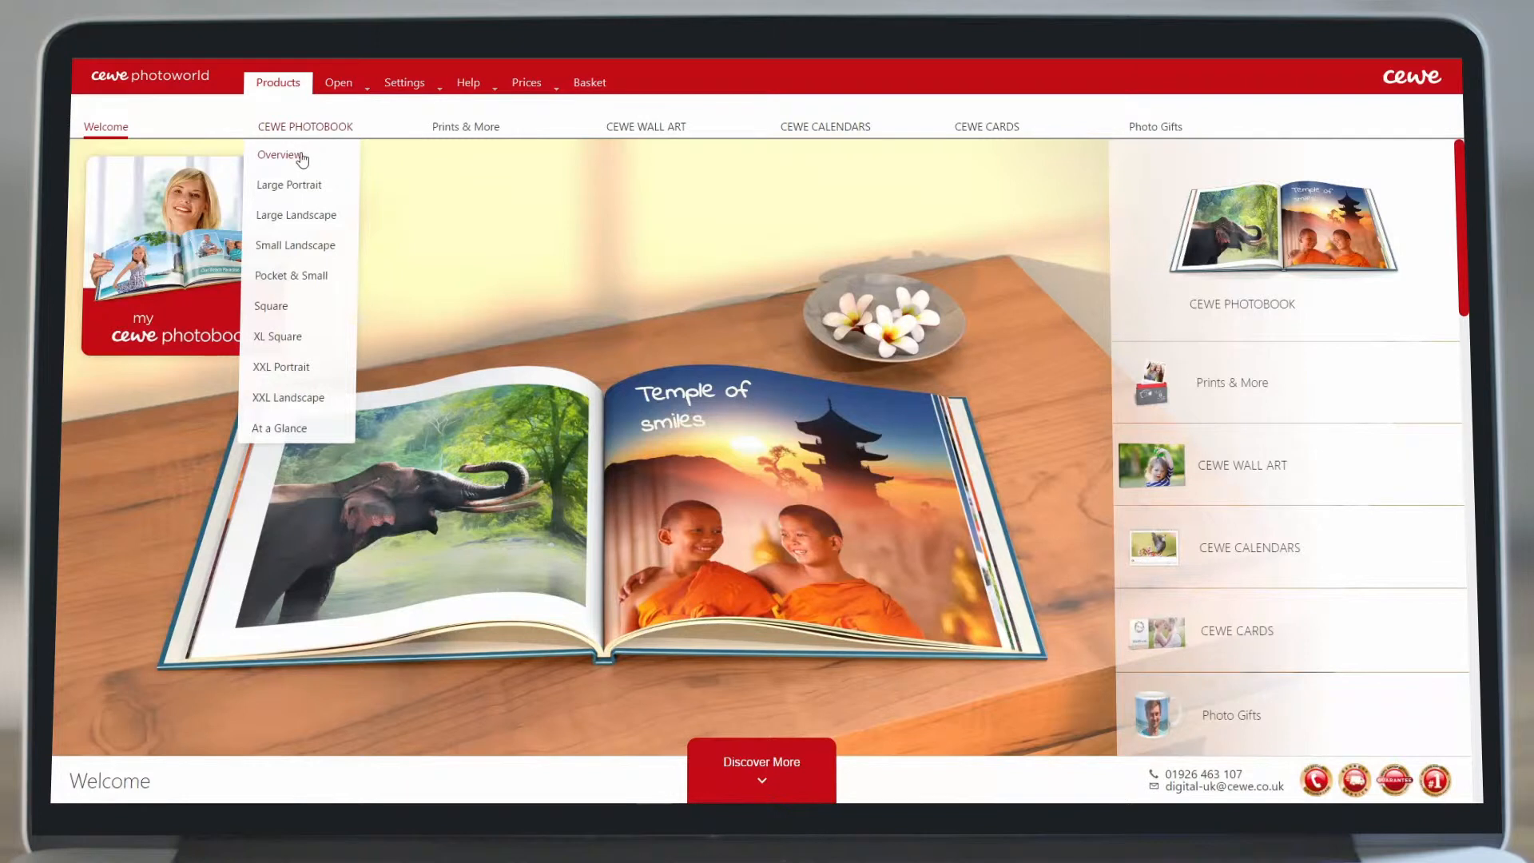
pyautogui.click(278, 428)
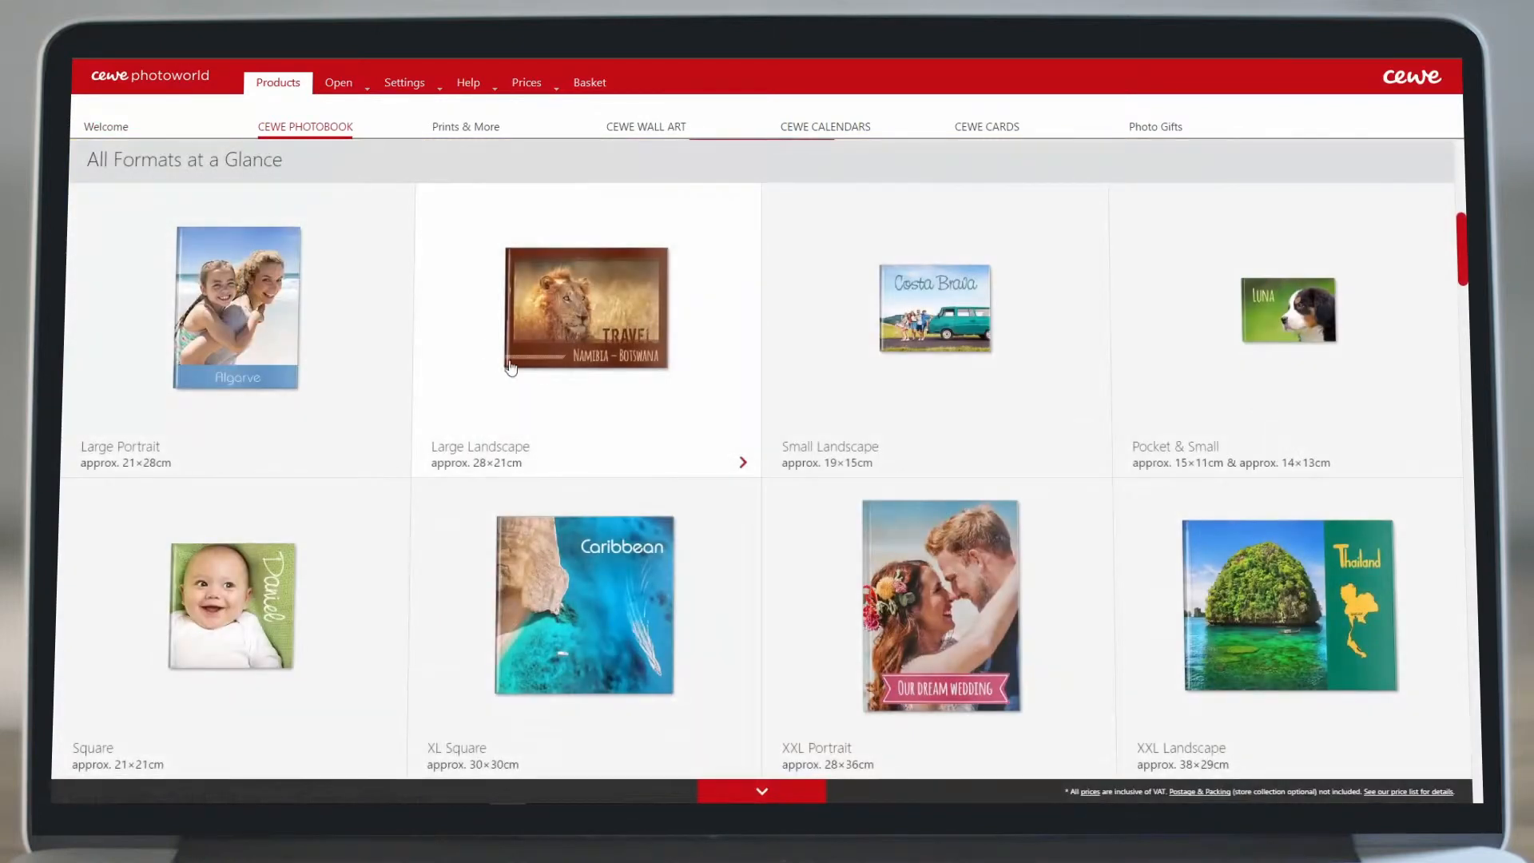
pyautogui.click(586, 308)
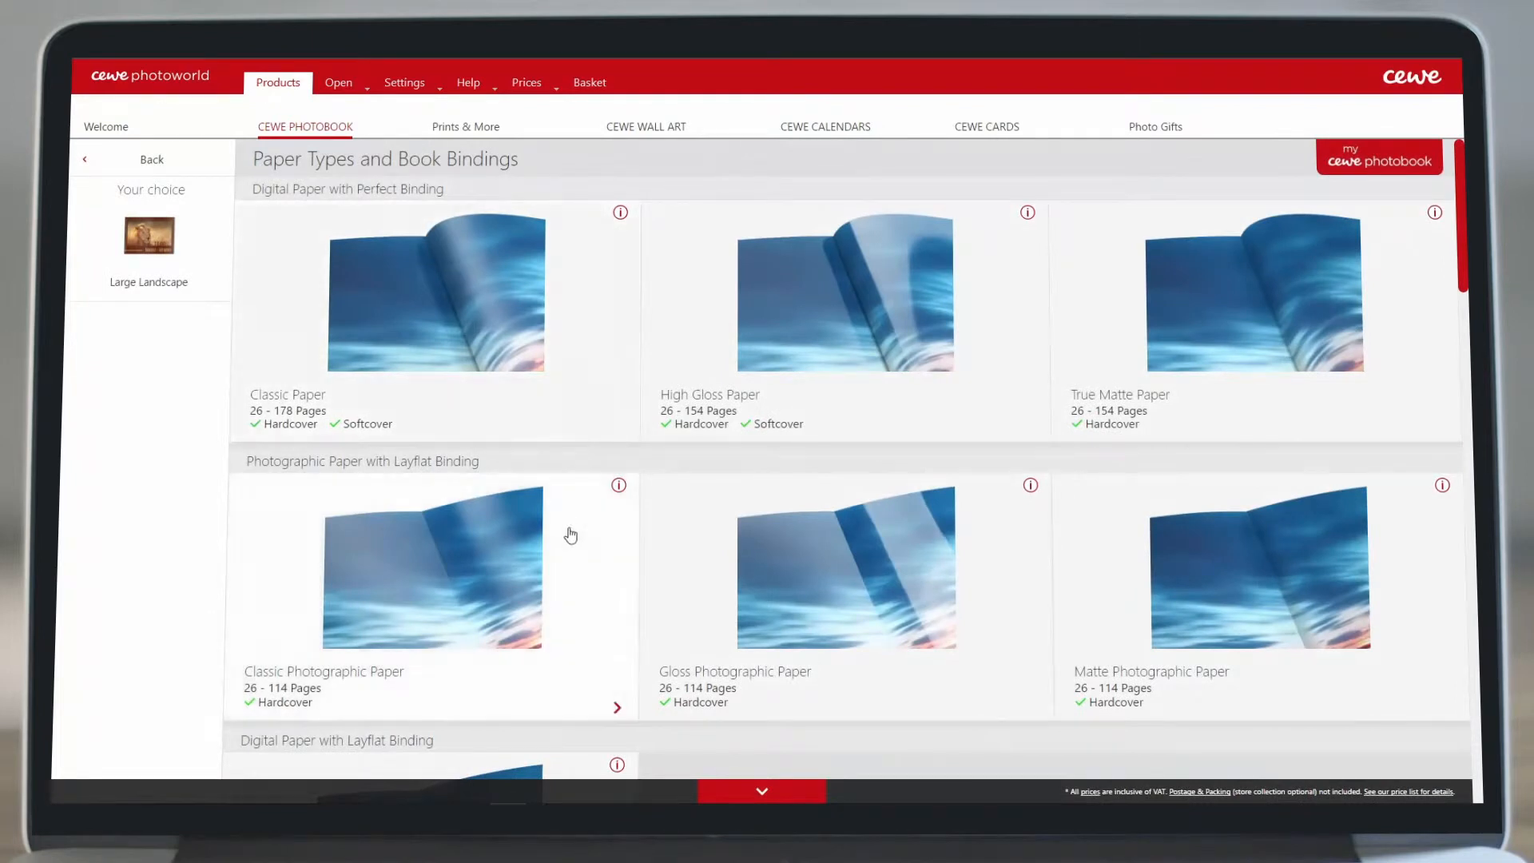
pyautogui.click(431, 562)
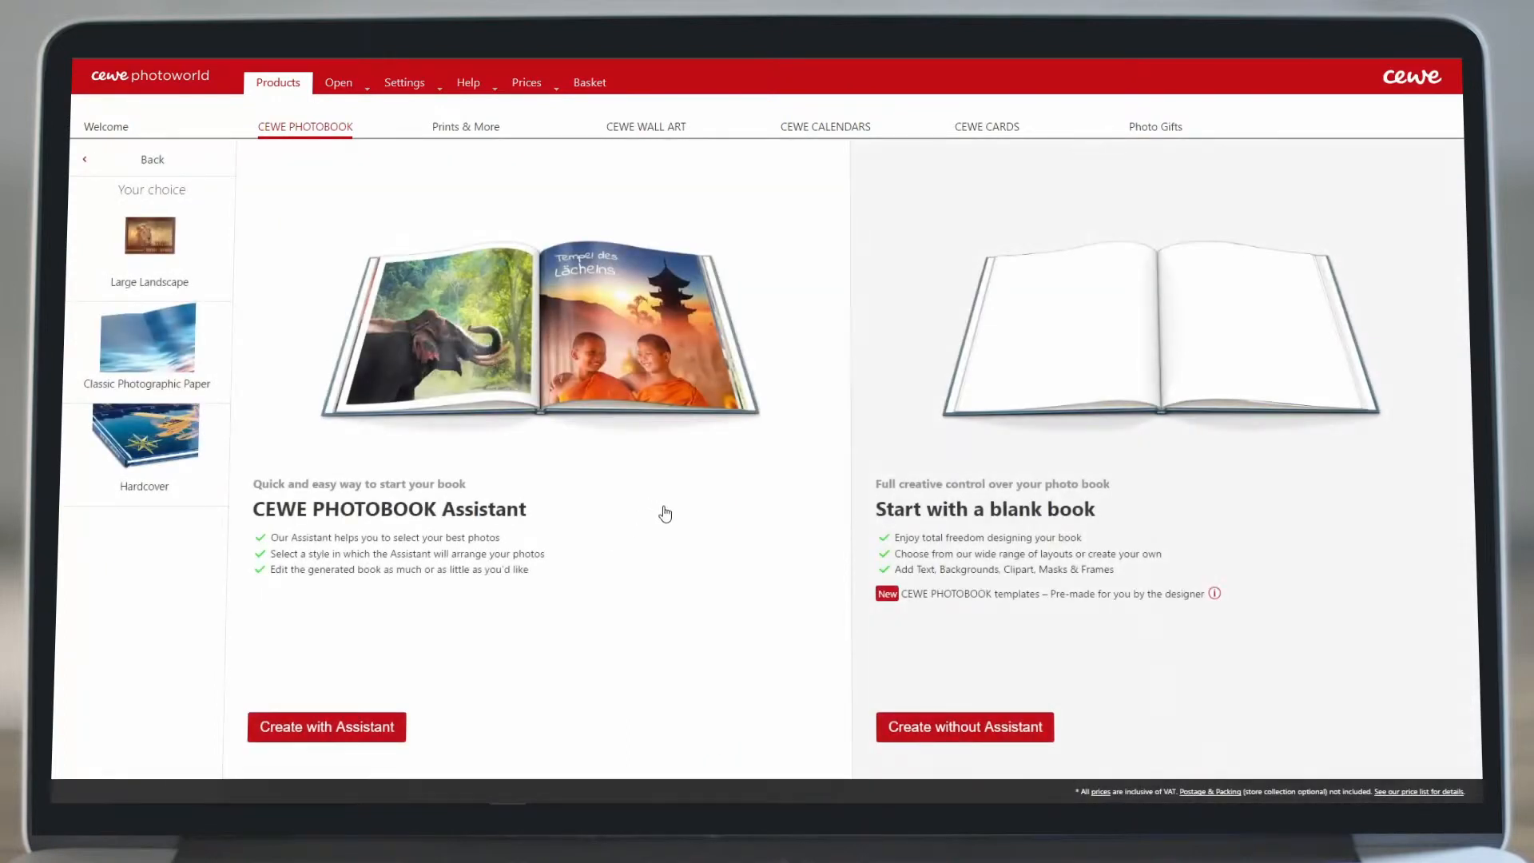
pyautogui.moveTo(1028, 617)
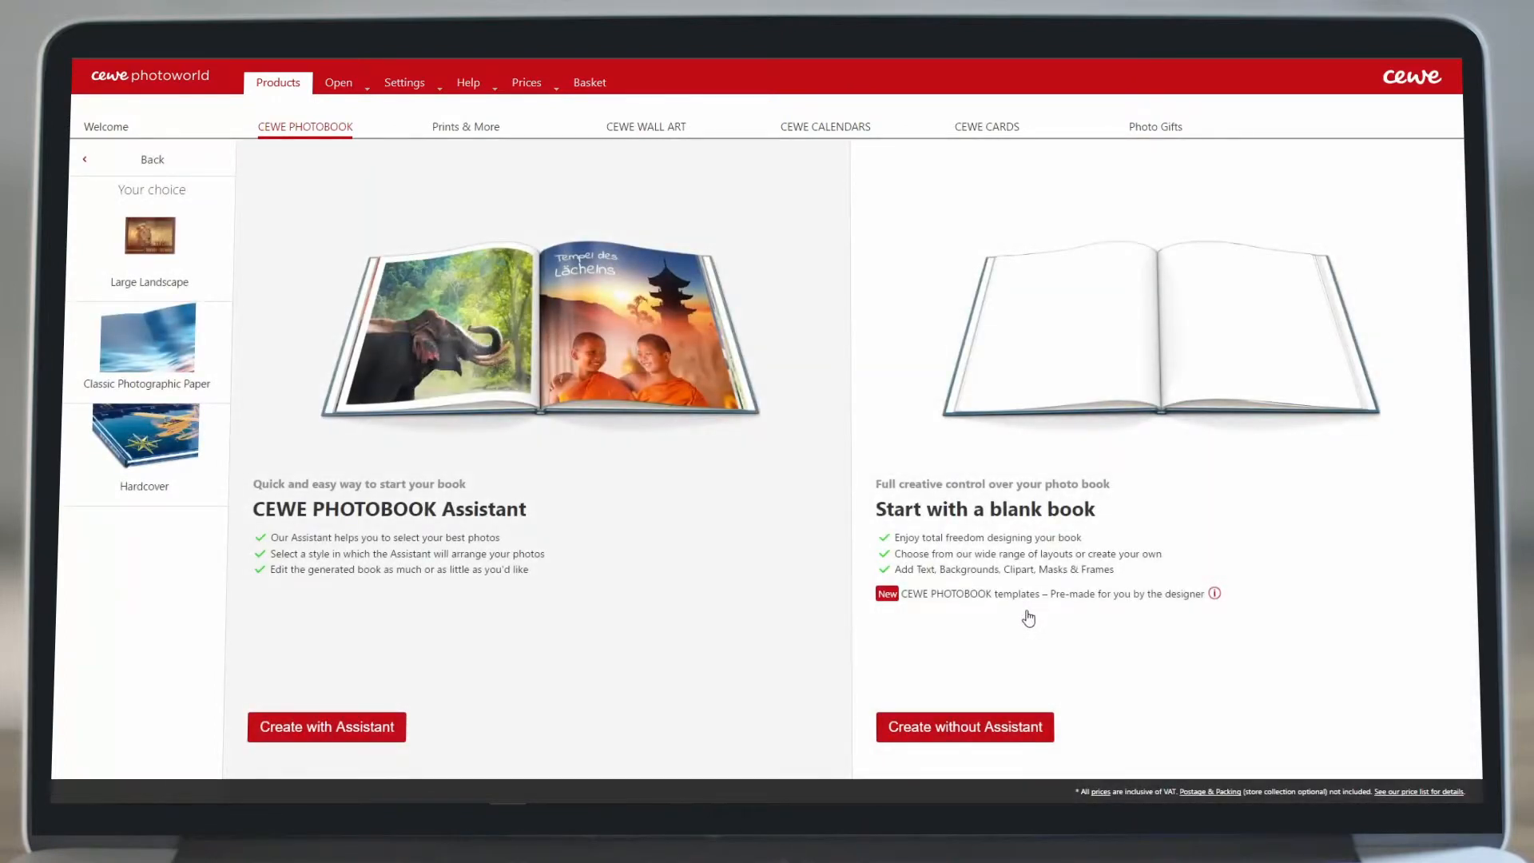
# Start a blank book without the assistant and browse the Santorini folder under Pictures.
pyautogui.click(963, 727)
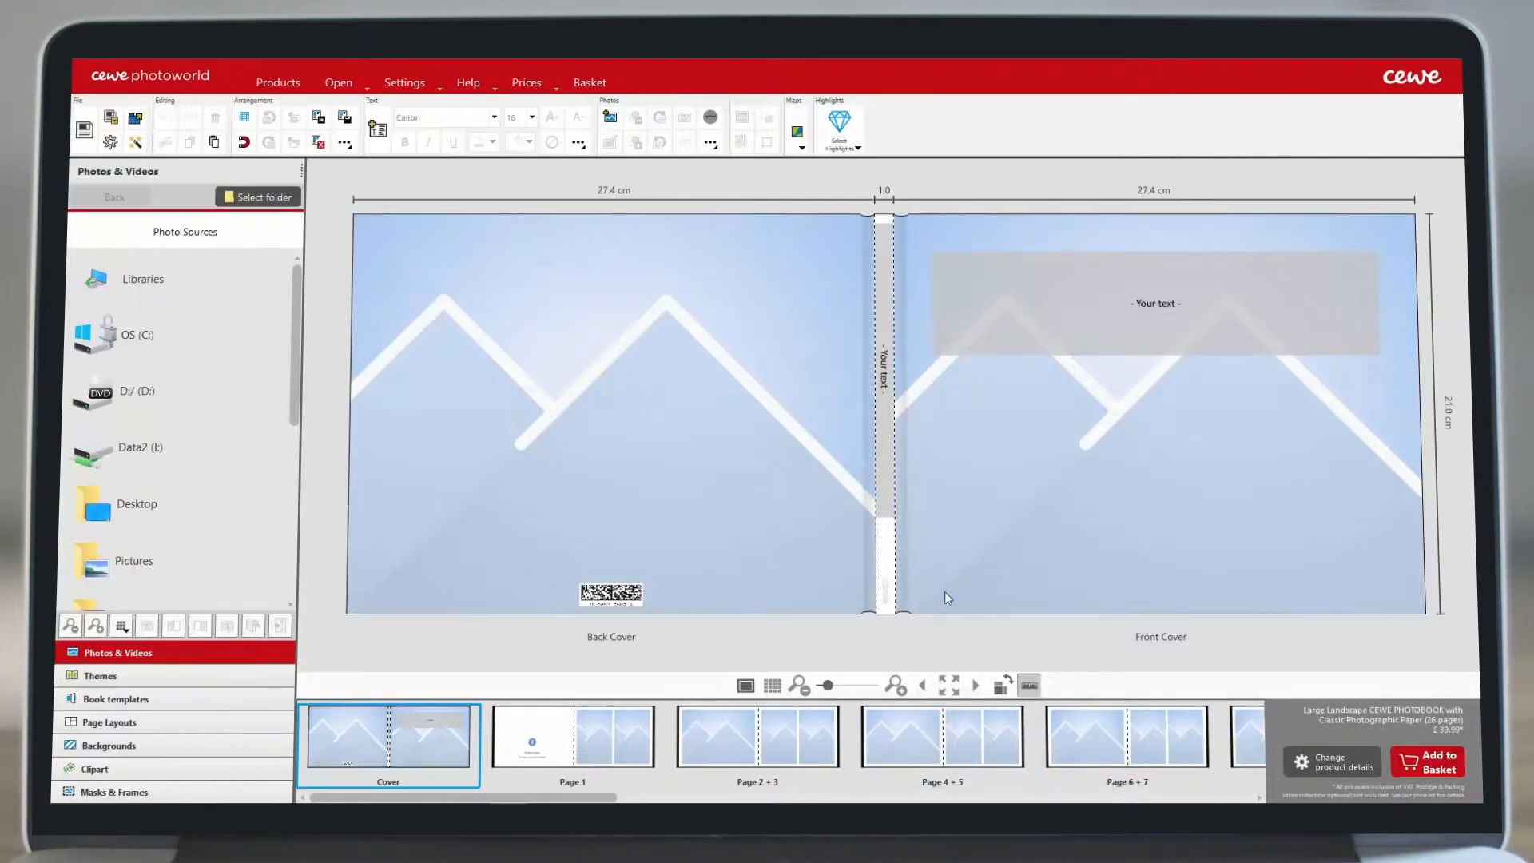
pyautogui.moveTo(954, 577)
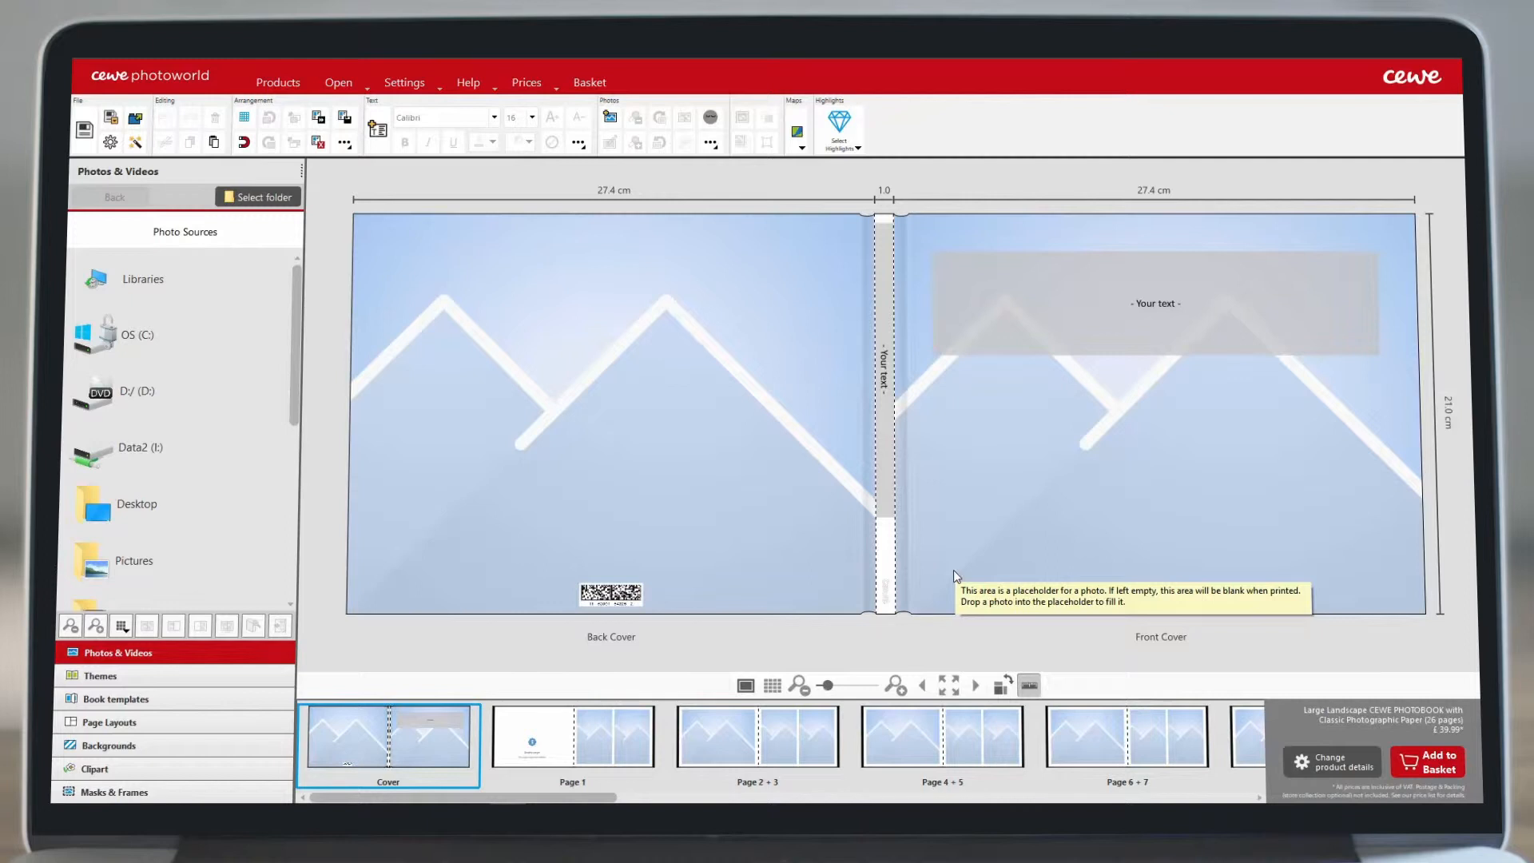
pyautogui.moveTo(599, 524)
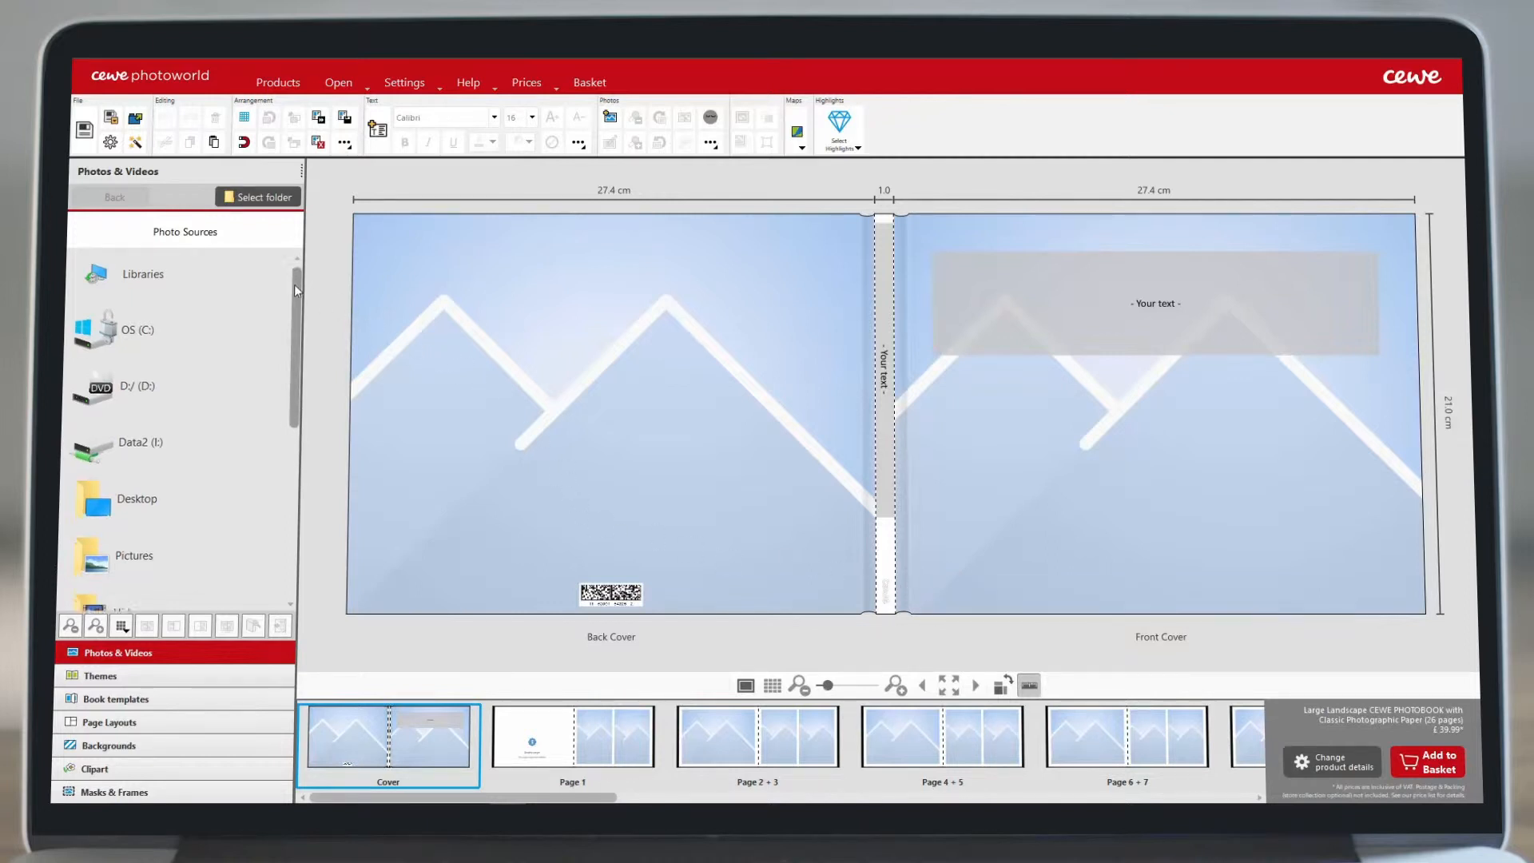
pyautogui.scroll(-3)
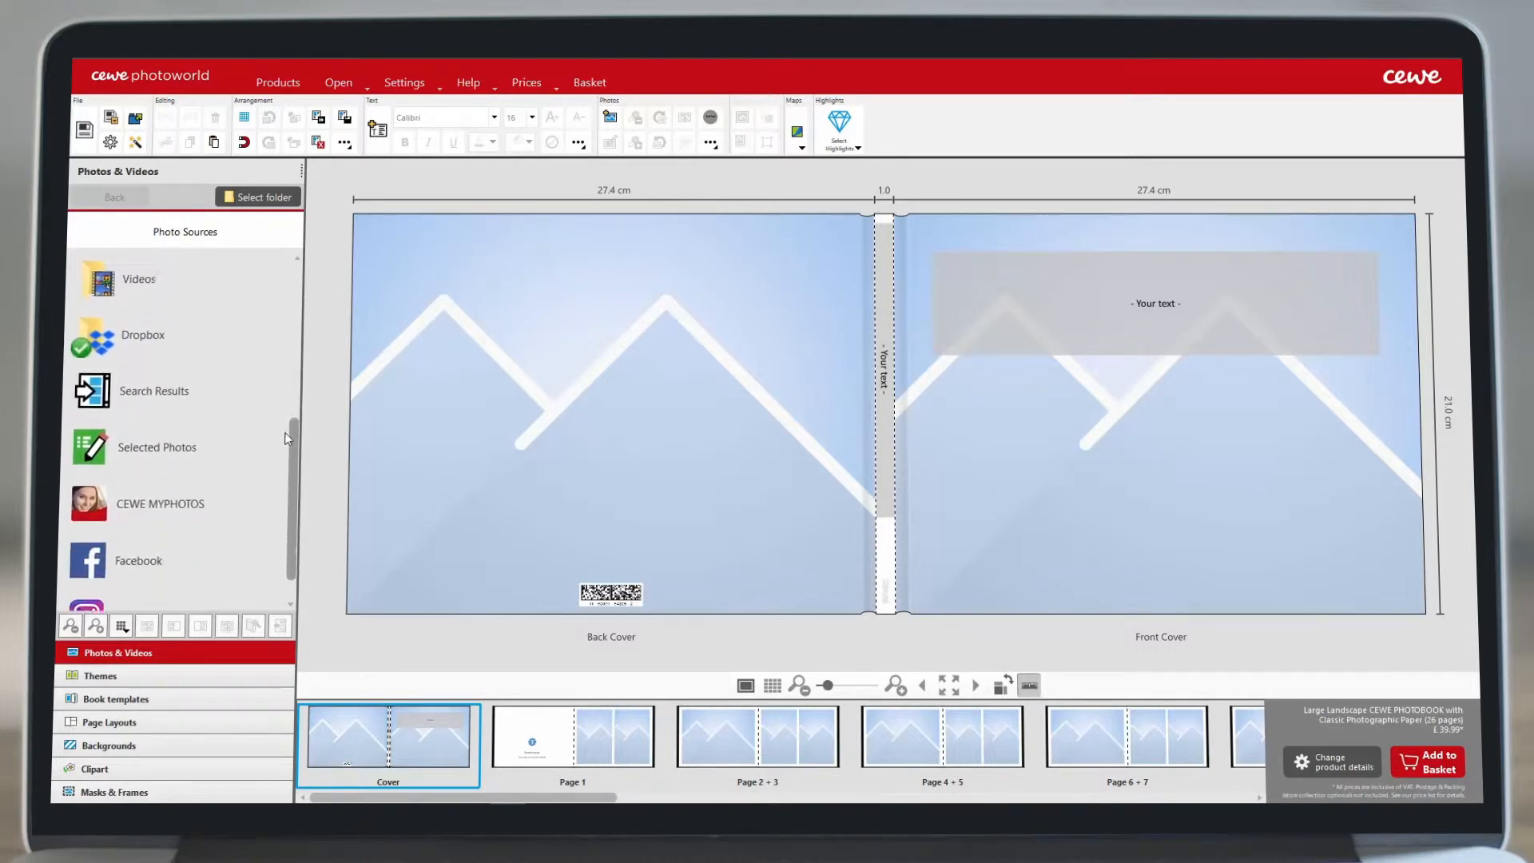
pyautogui.scroll(-3)
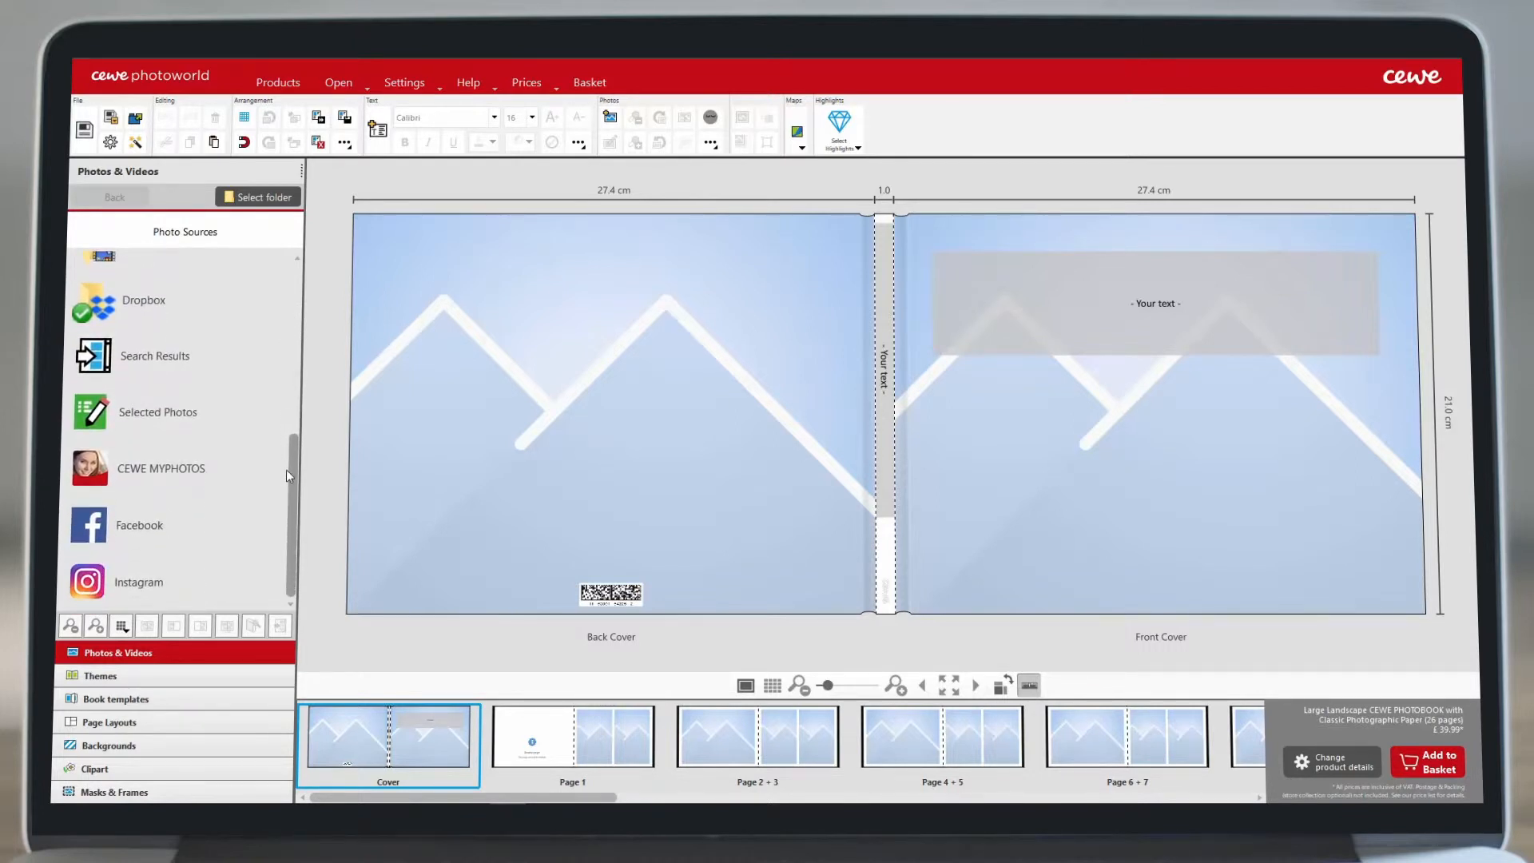
pyautogui.click(115, 196)
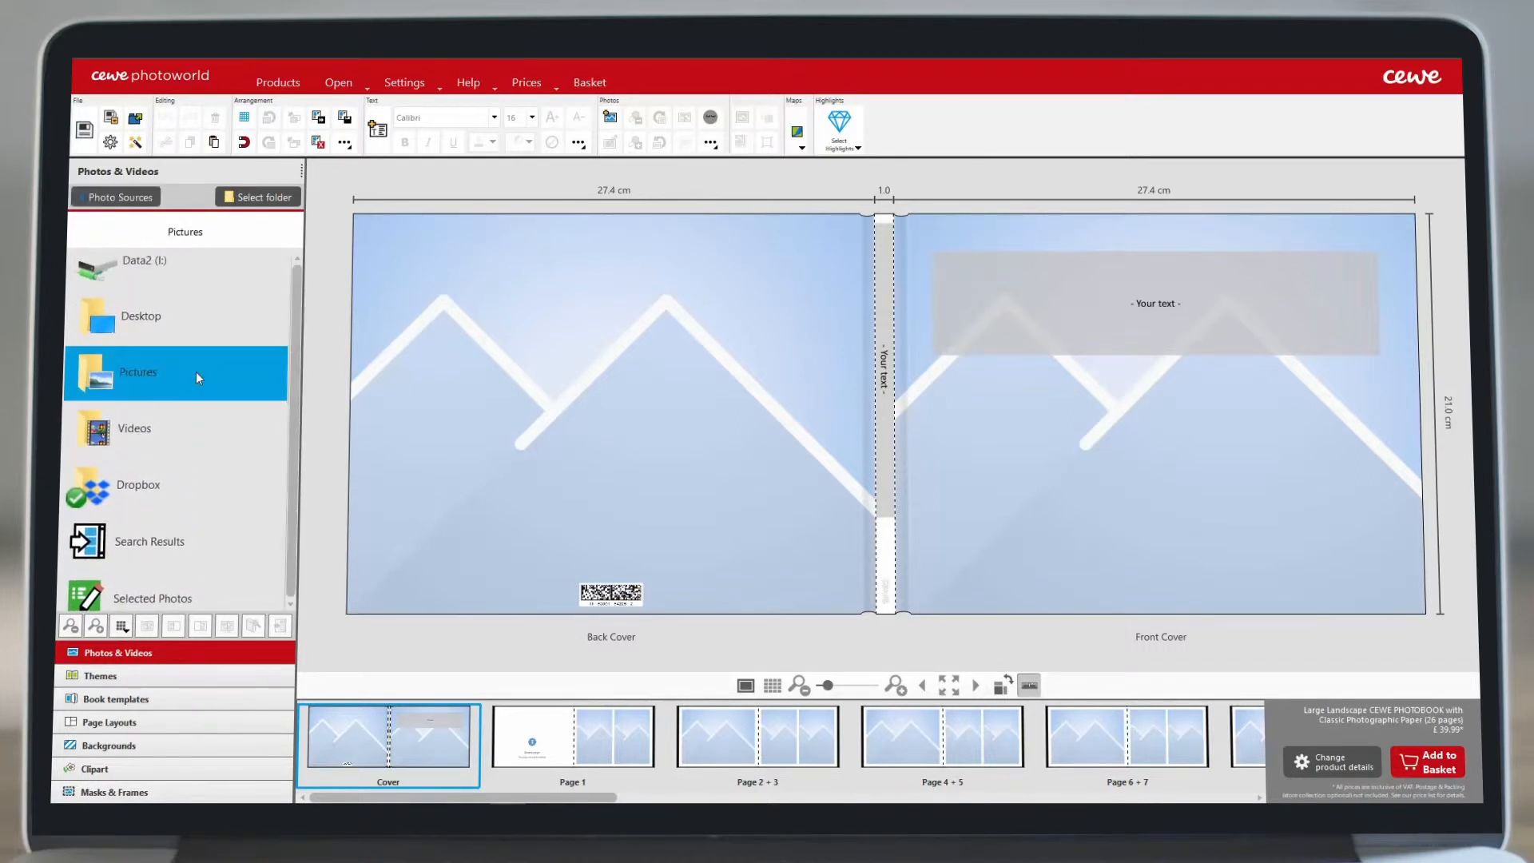
pyautogui.doubleClick(138, 372)
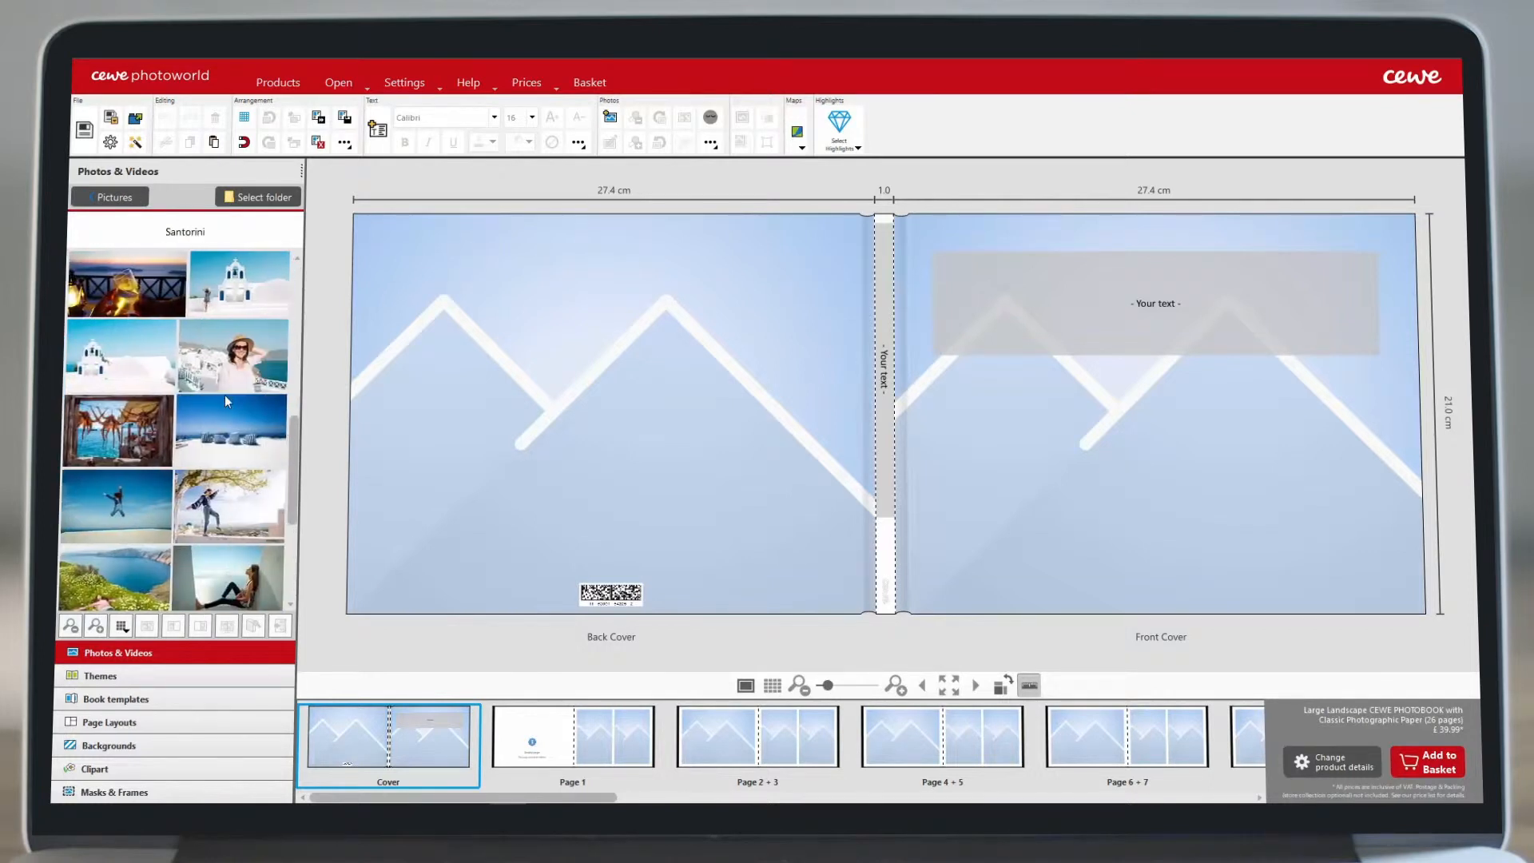
pyautogui.scroll(-3)
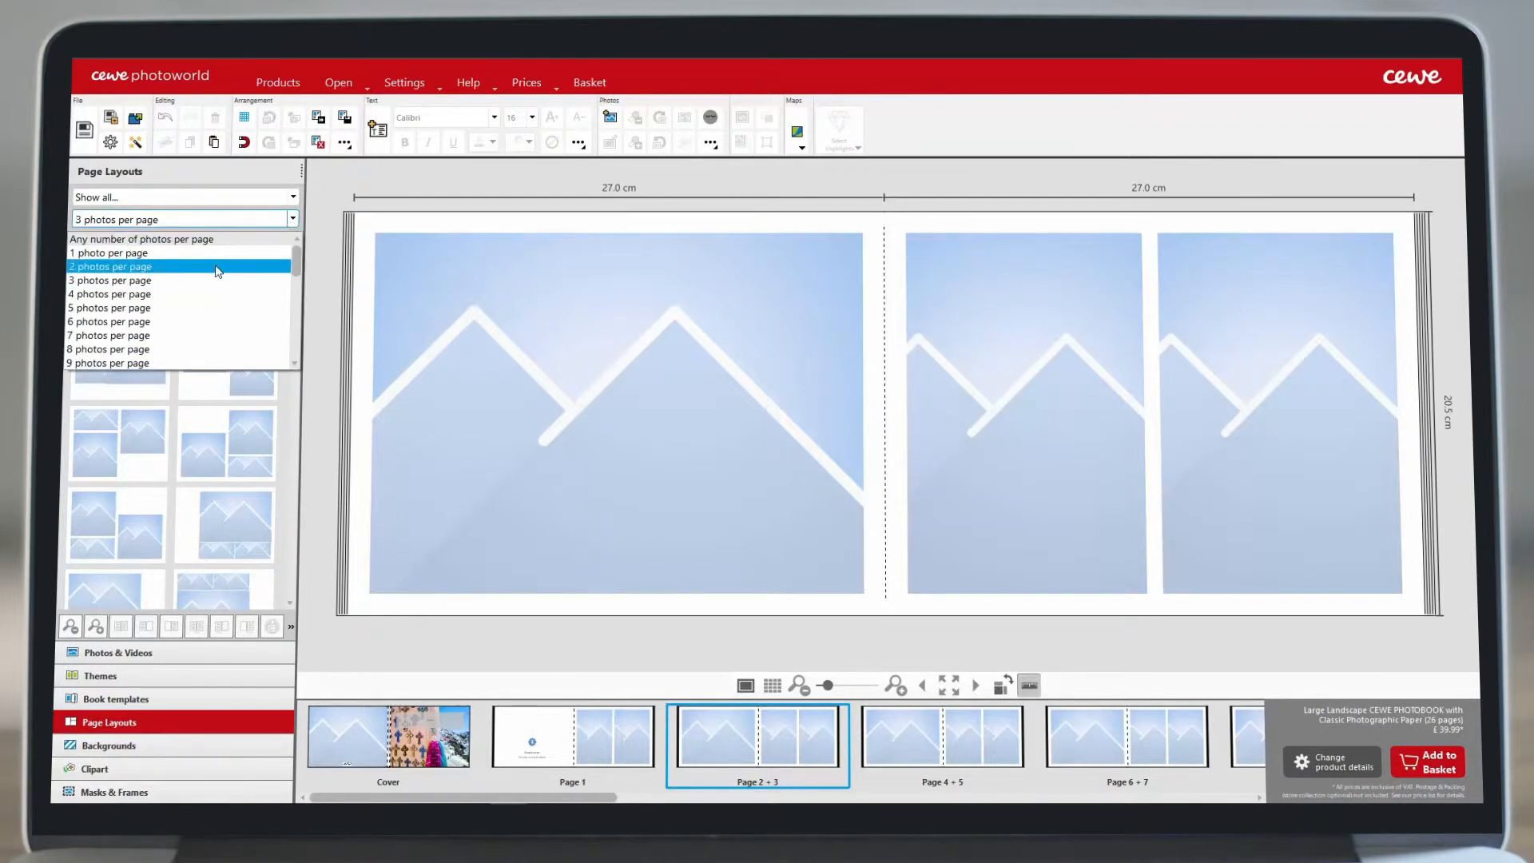
# Apply a two-photo stacked layout to page 2 and return to the Santorini photos.
pyautogui.click(110, 267)
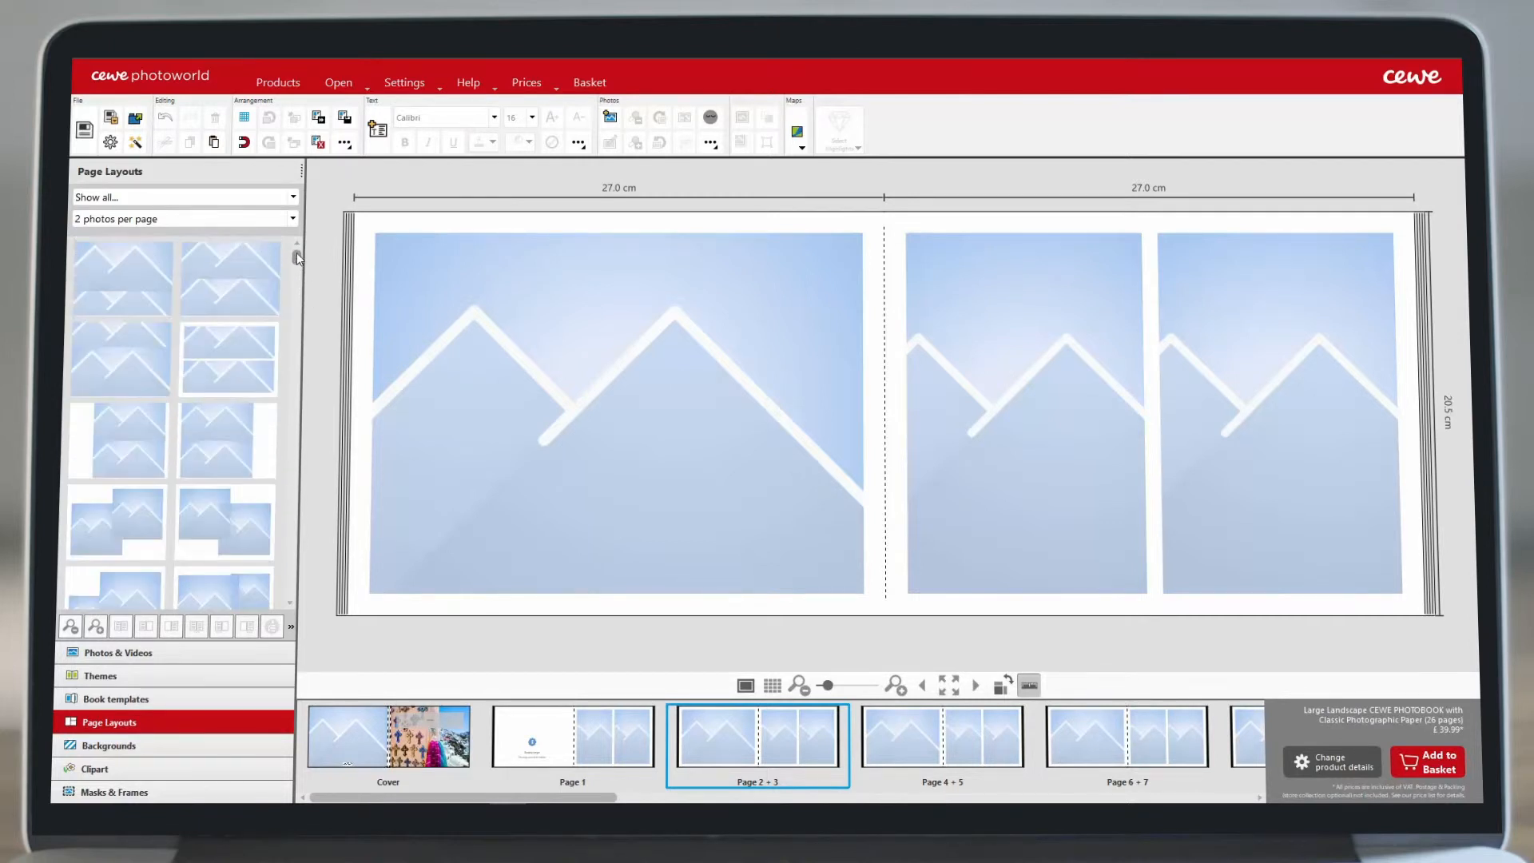
pyautogui.click(225, 443)
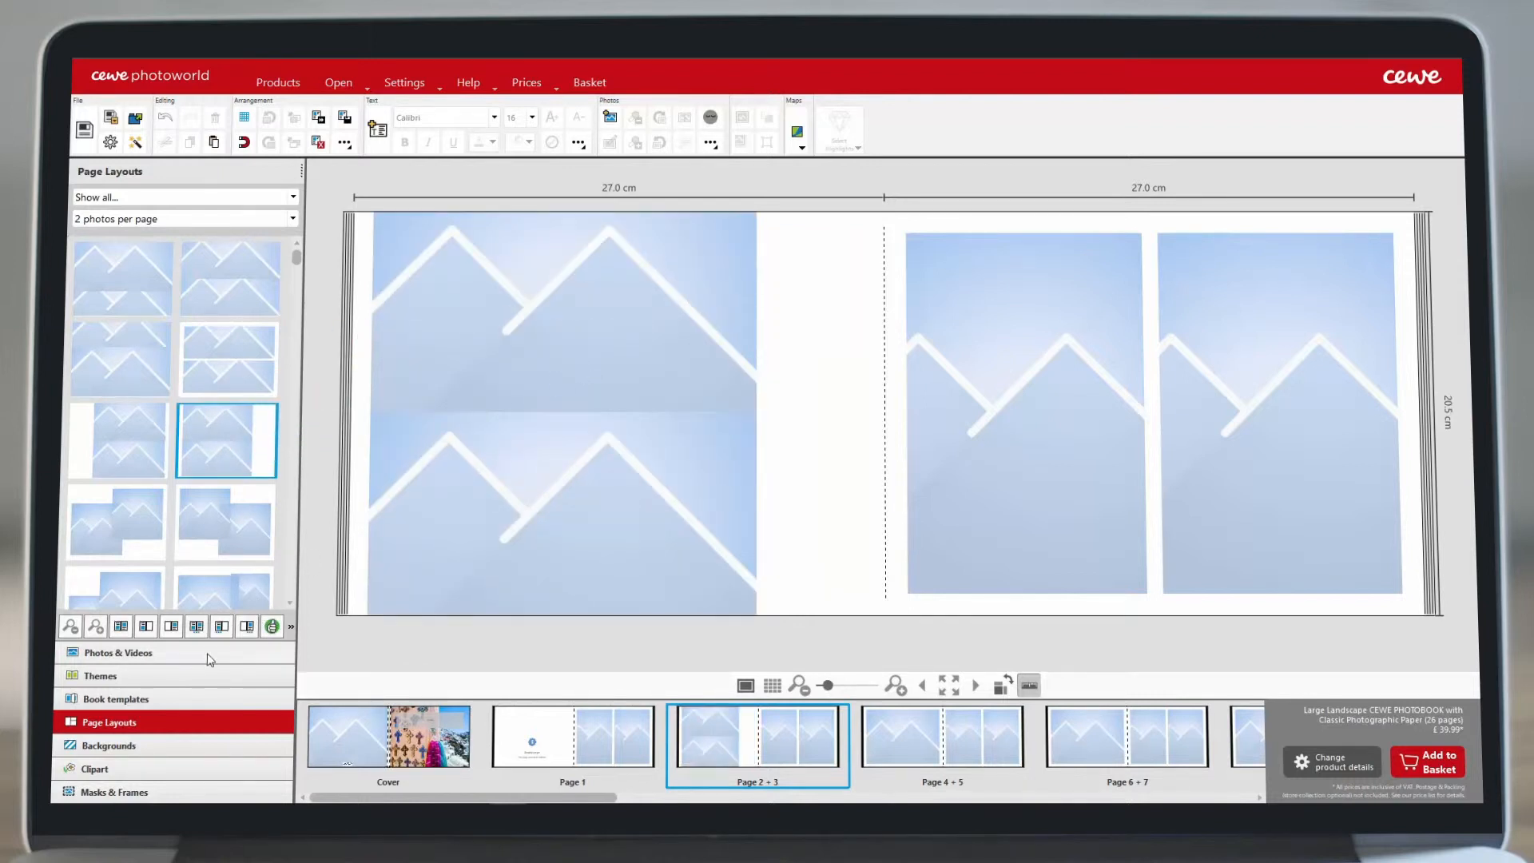
pyautogui.click(118, 651)
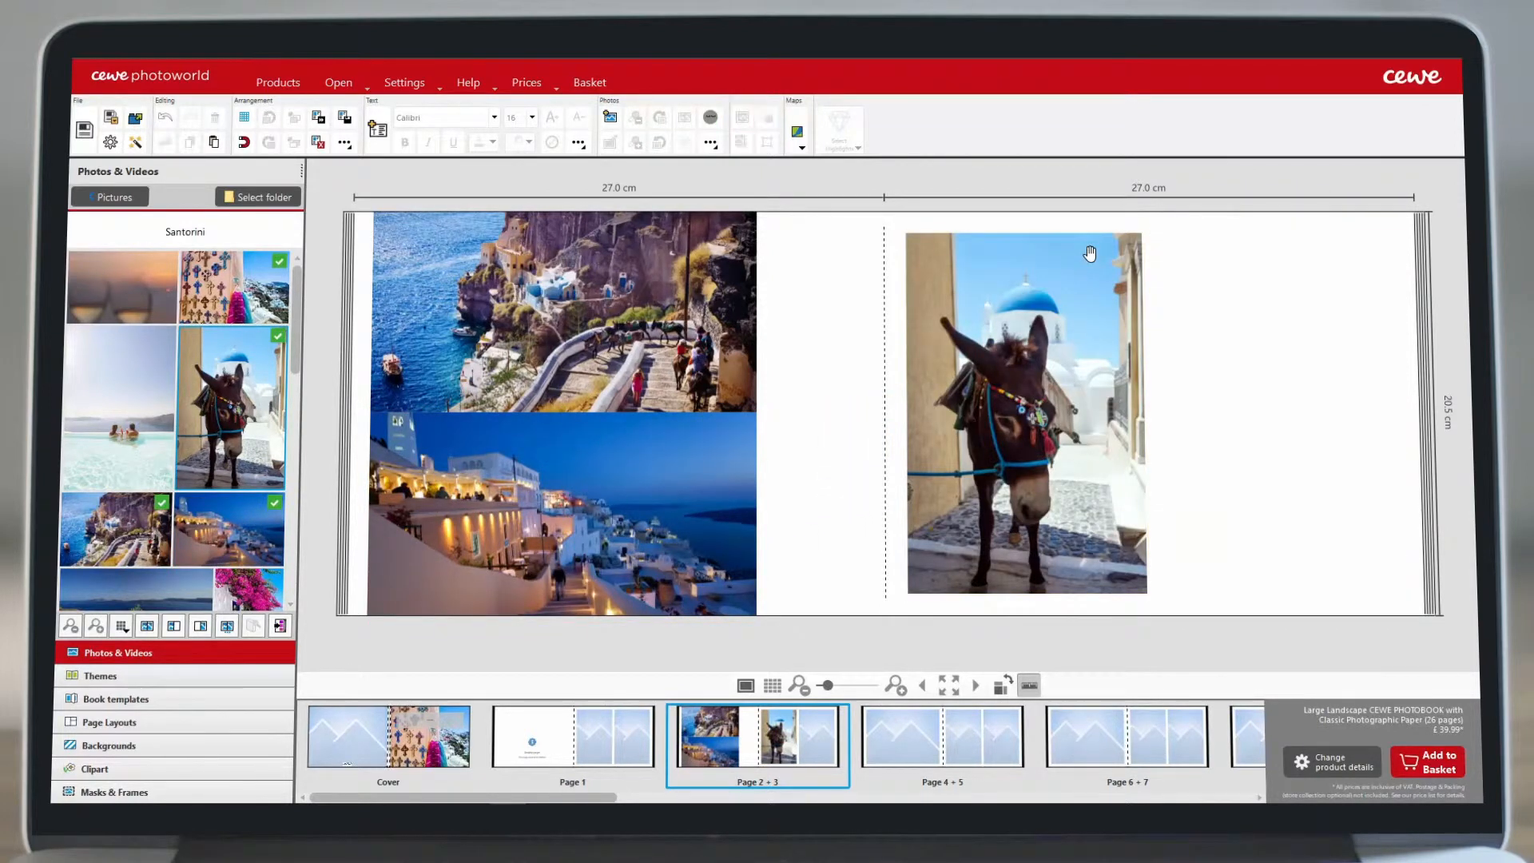
# Resize the donkey photo on the right page, then restore it to roughly its original size.
pyautogui.click(1023, 411)
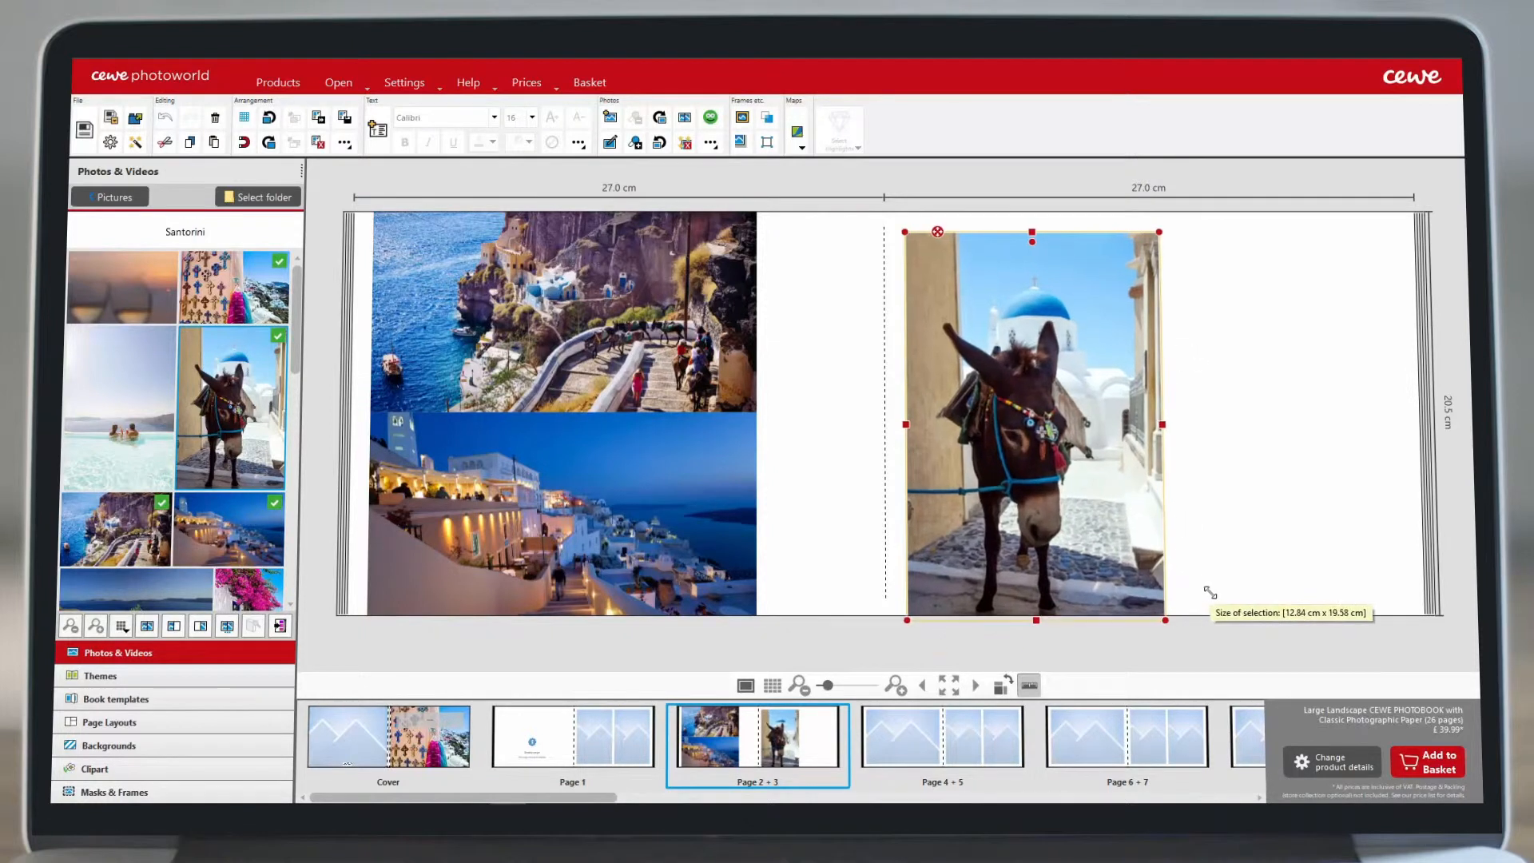
pyautogui.moveTo(1165, 620); pyautogui.dragTo(1057, 463)
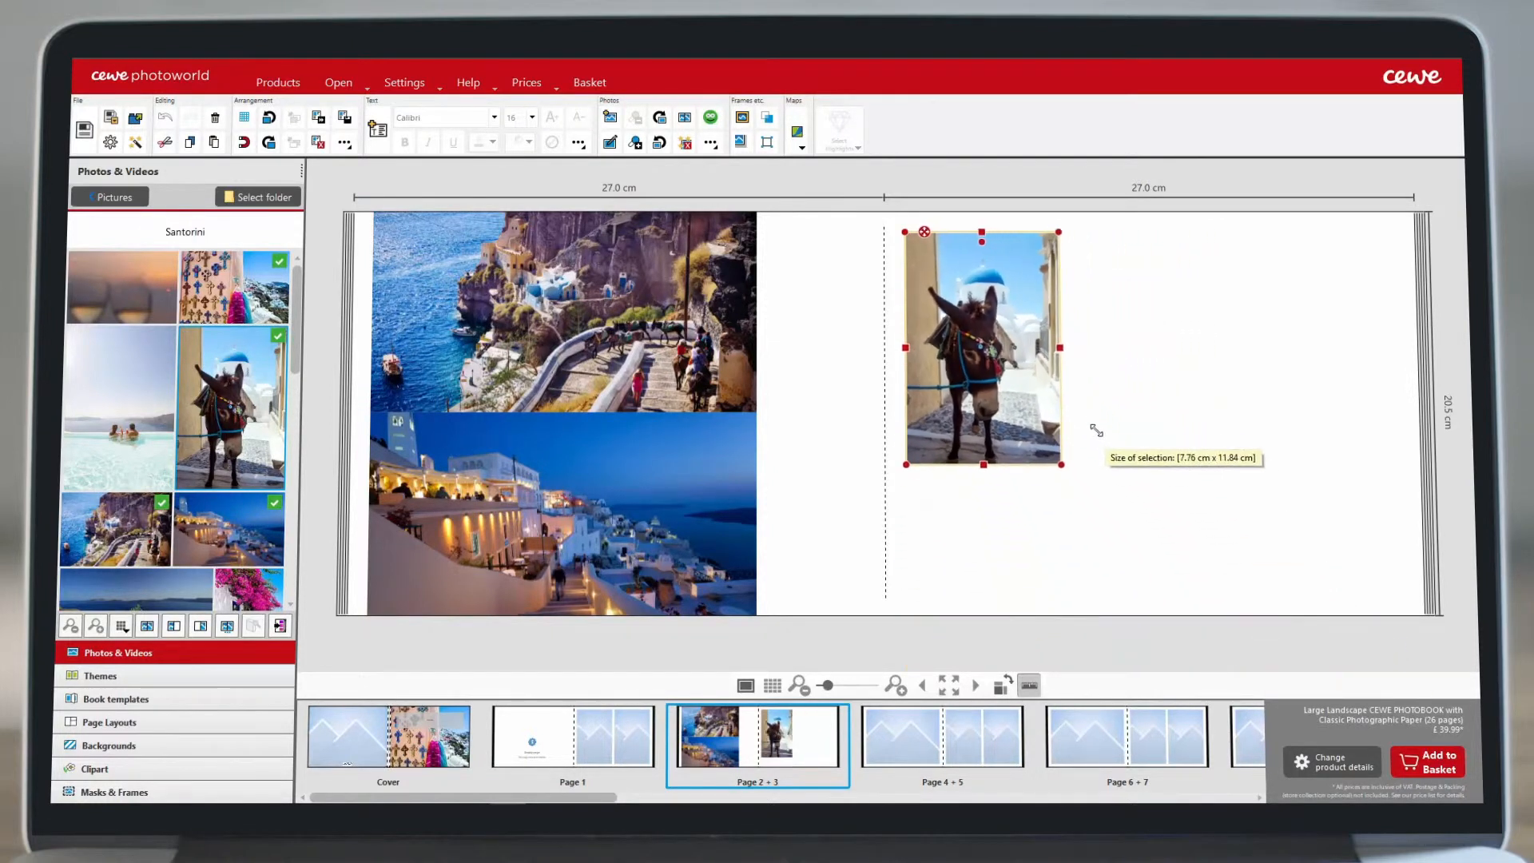
pyautogui.moveTo(1058, 463); pyautogui.dragTo(1129, 574)
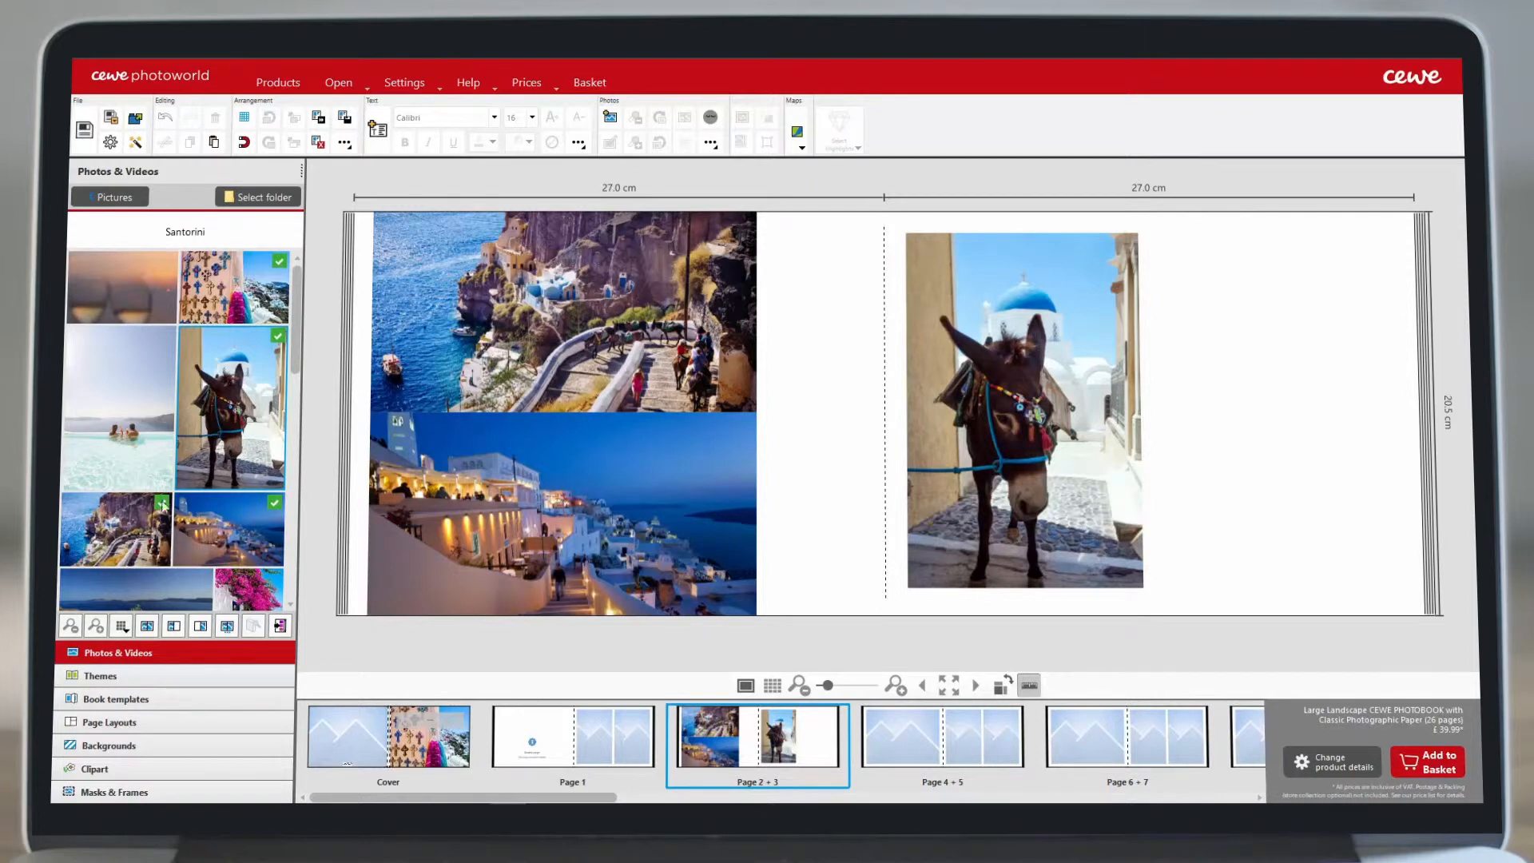
pyautogui.scroll(-3)
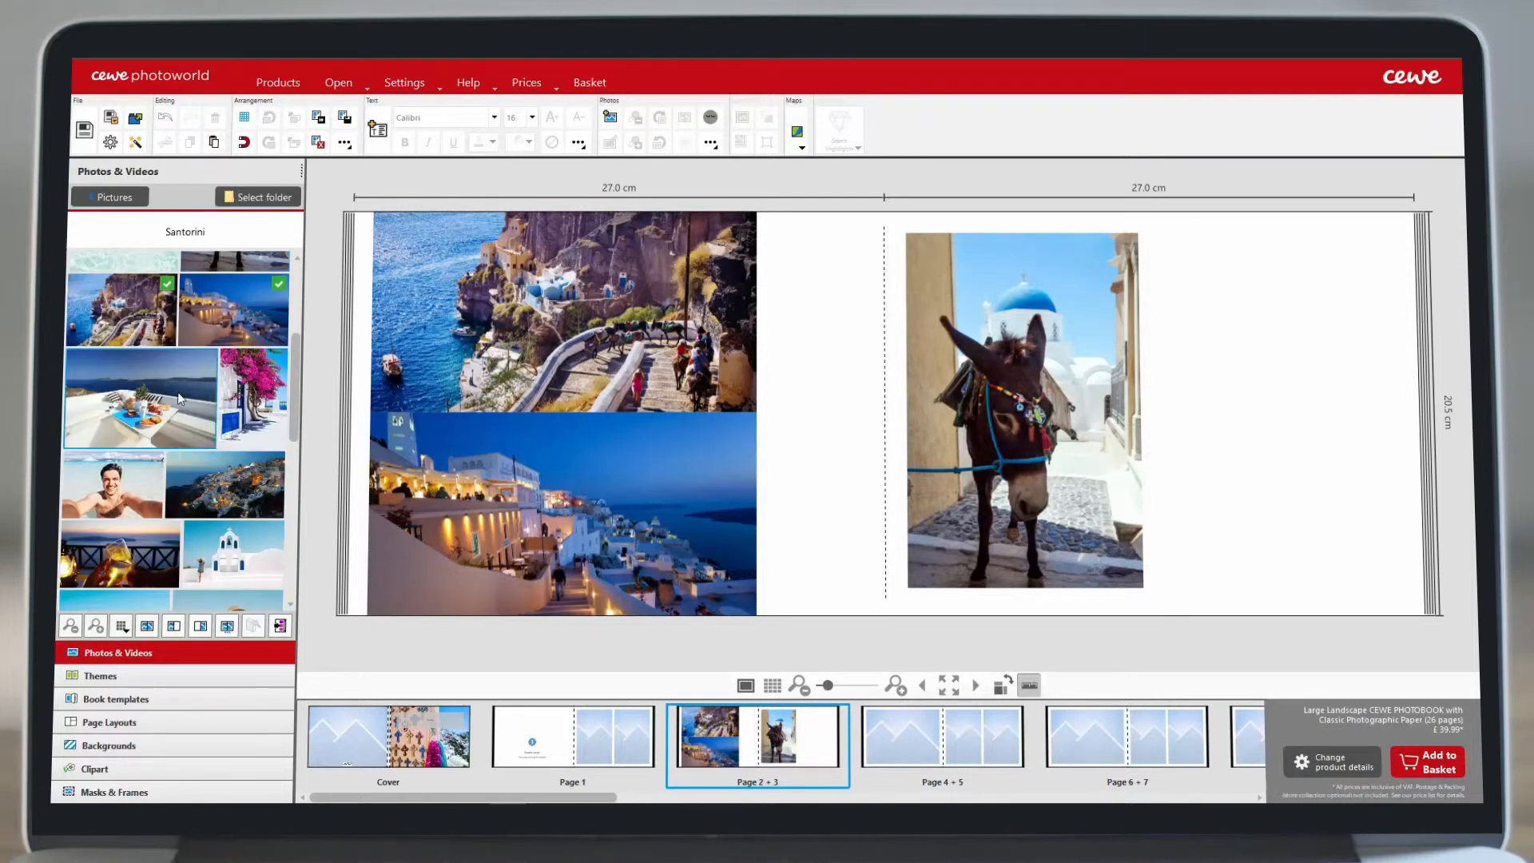
# Set the breakfast terrace photo as the right page's background, then bring up the product details.
pyautogui.rightClick(142, 397)
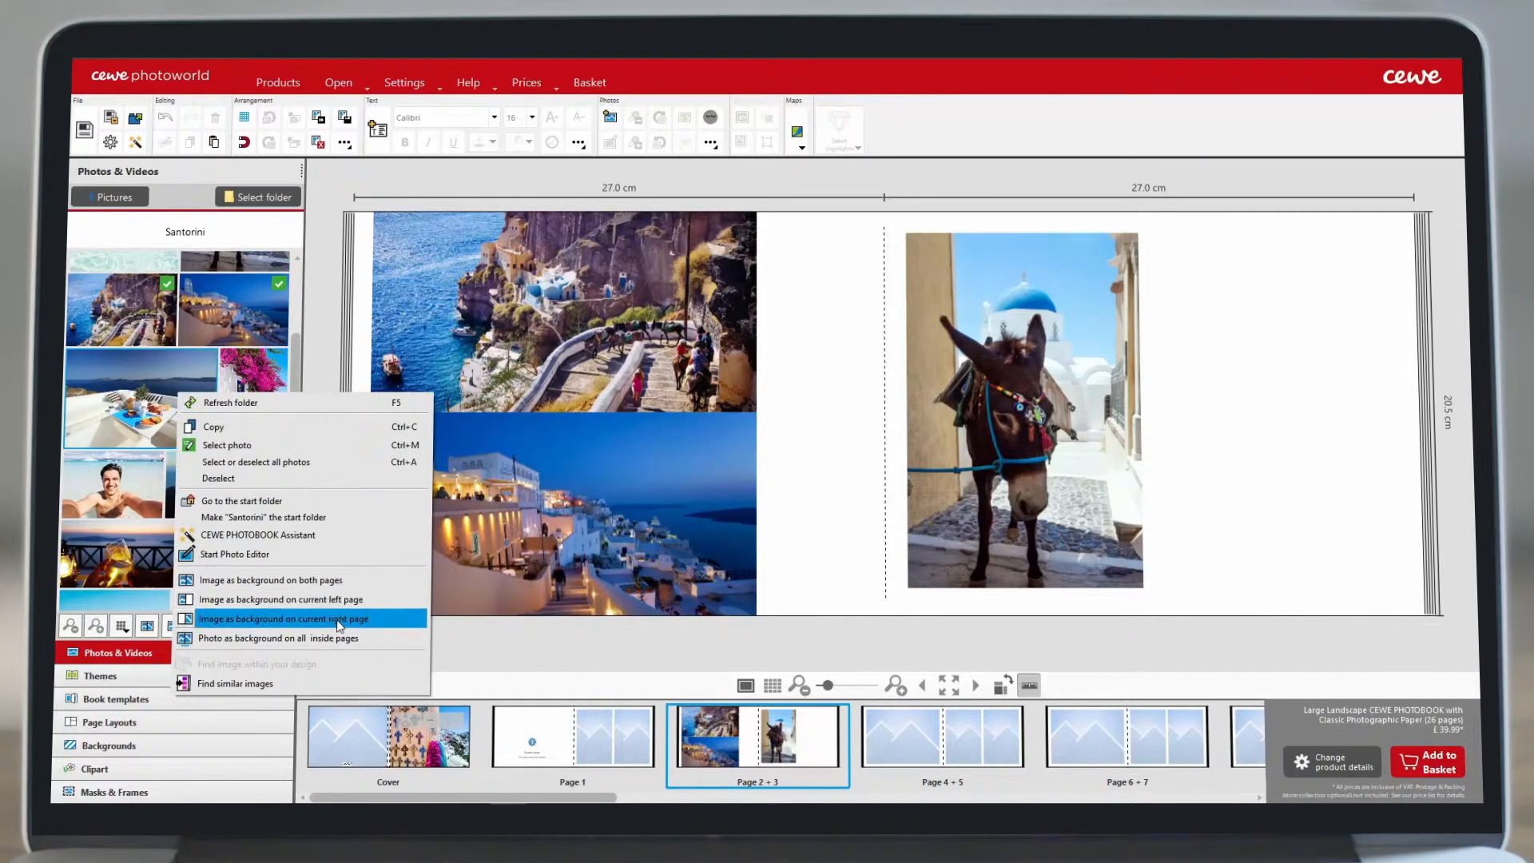
pyautogui.click(283, 618)
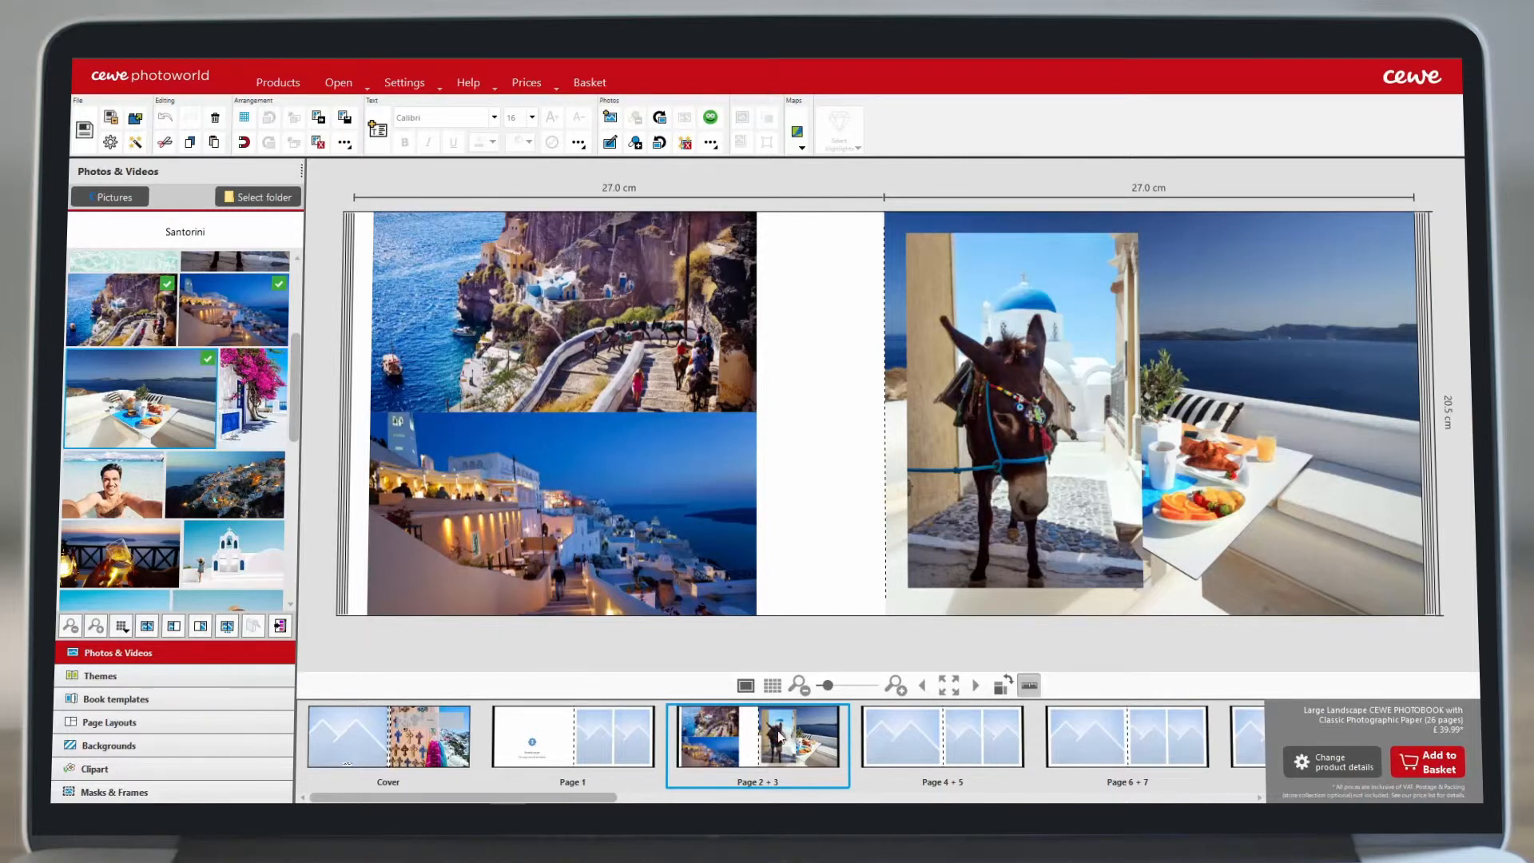
pyautogui.click(1331, 764)
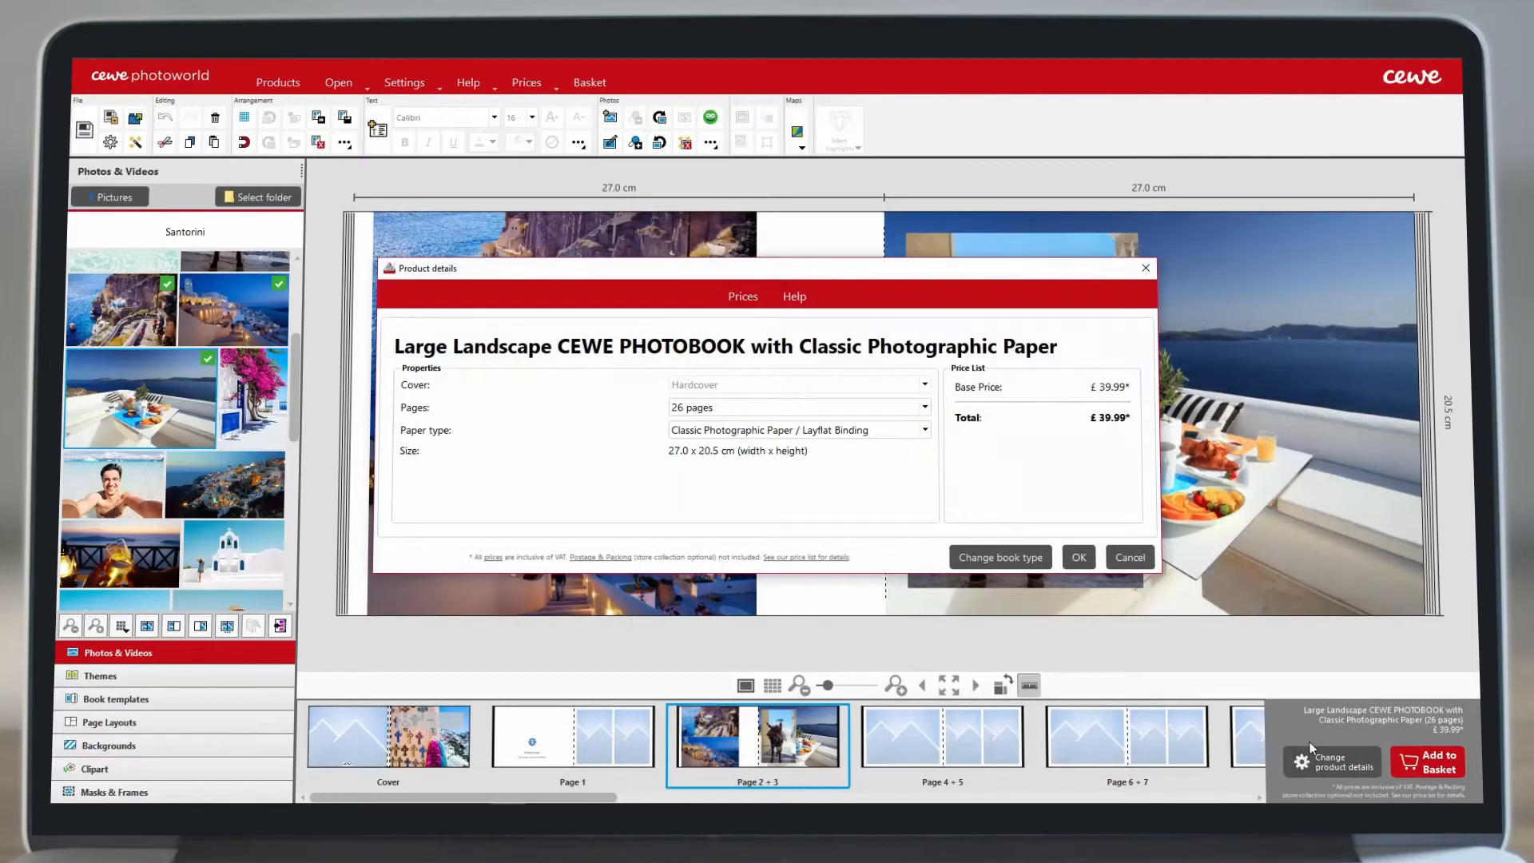
# Review the paper type and book type options, keeping Classic Photographic Paper, and confirm.
pyautogui.click(922, 430)
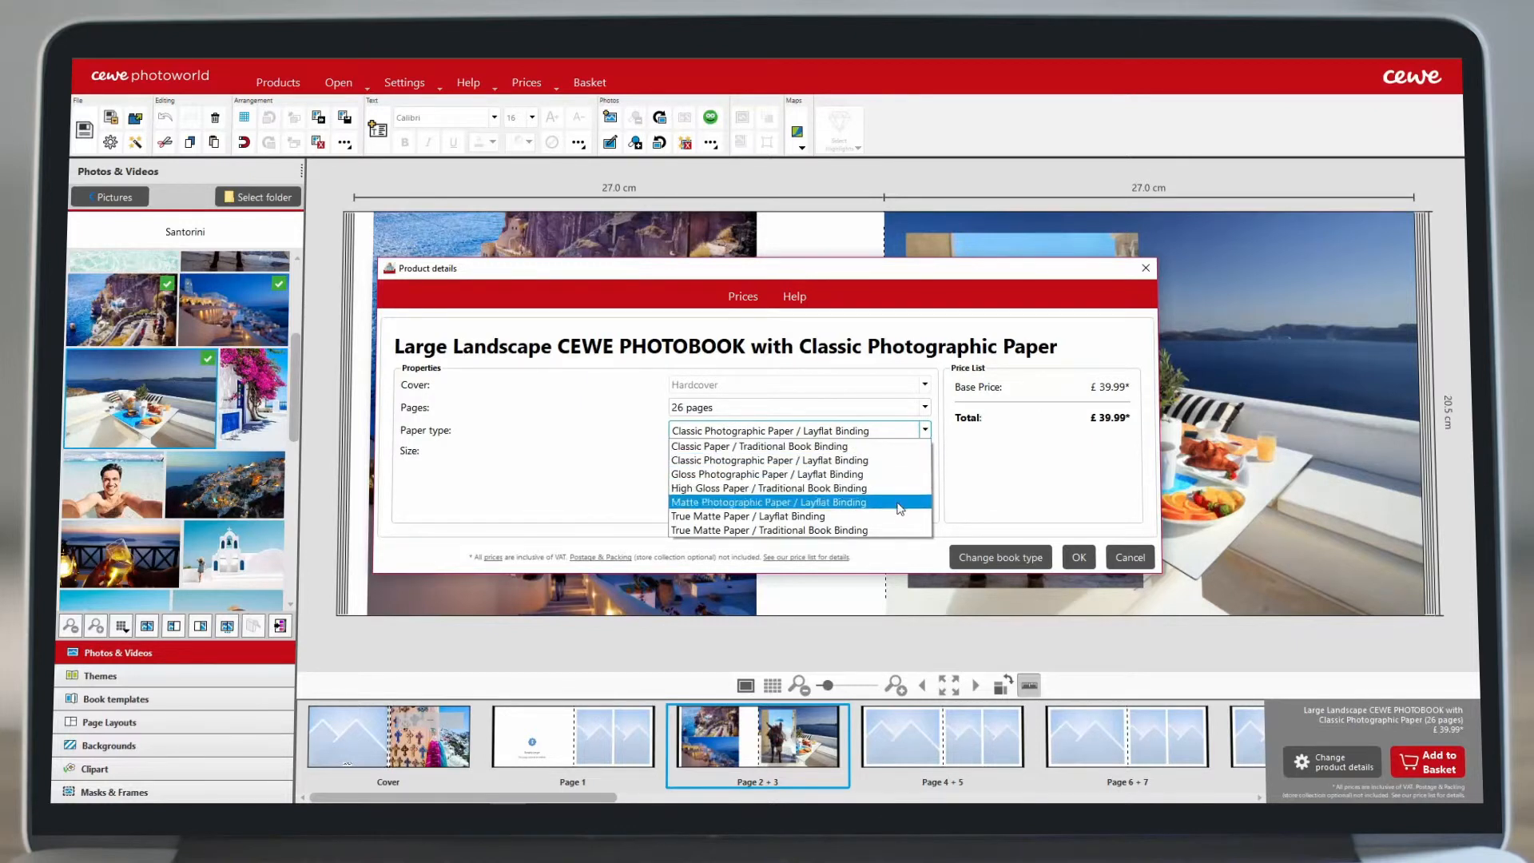
pyautogui.click(797, 429)
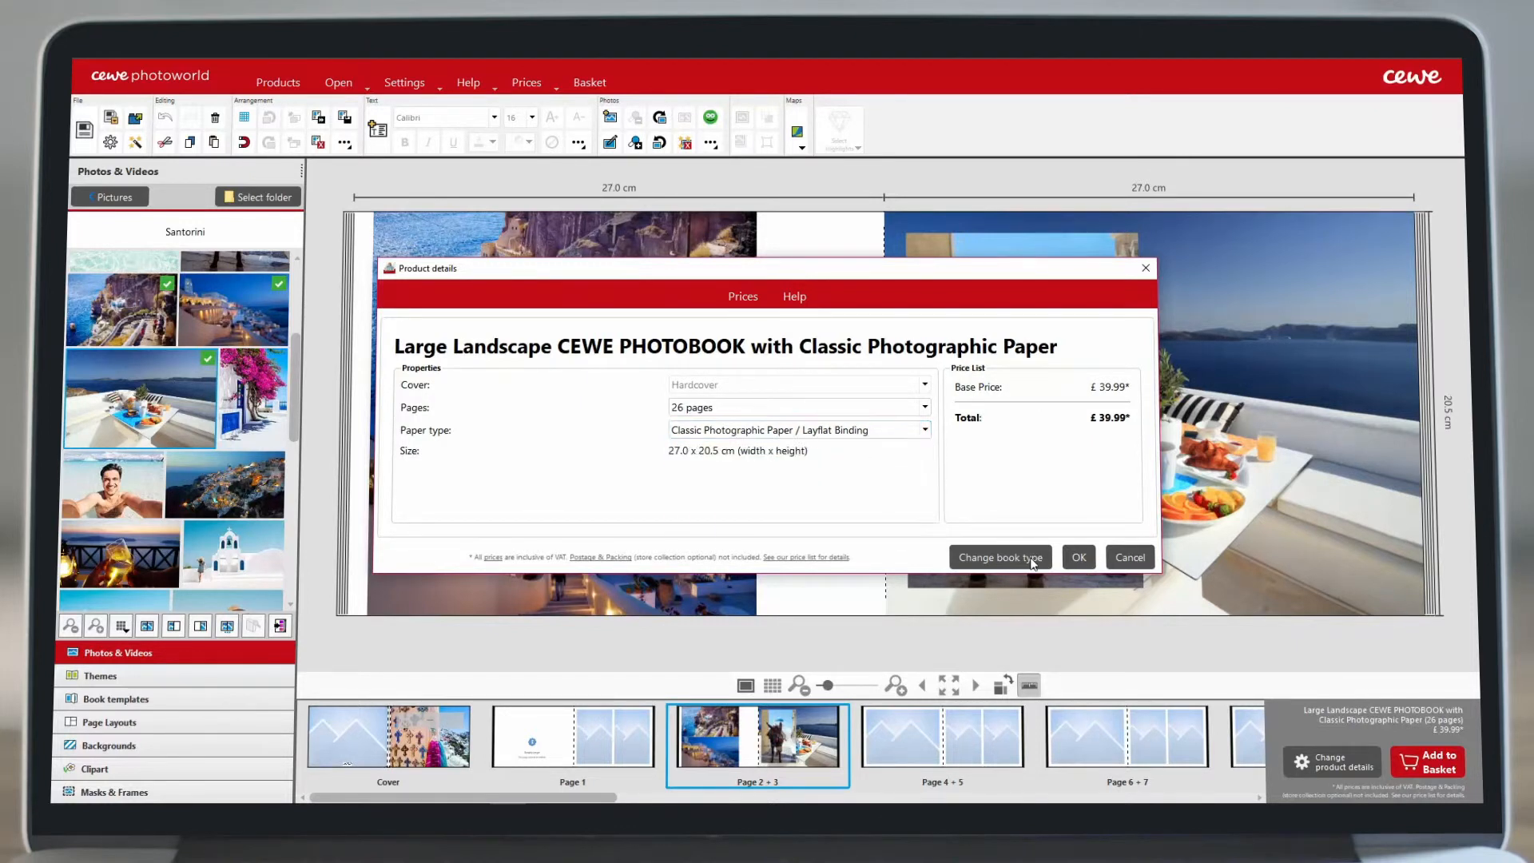
pyautogui.click(999, 556)
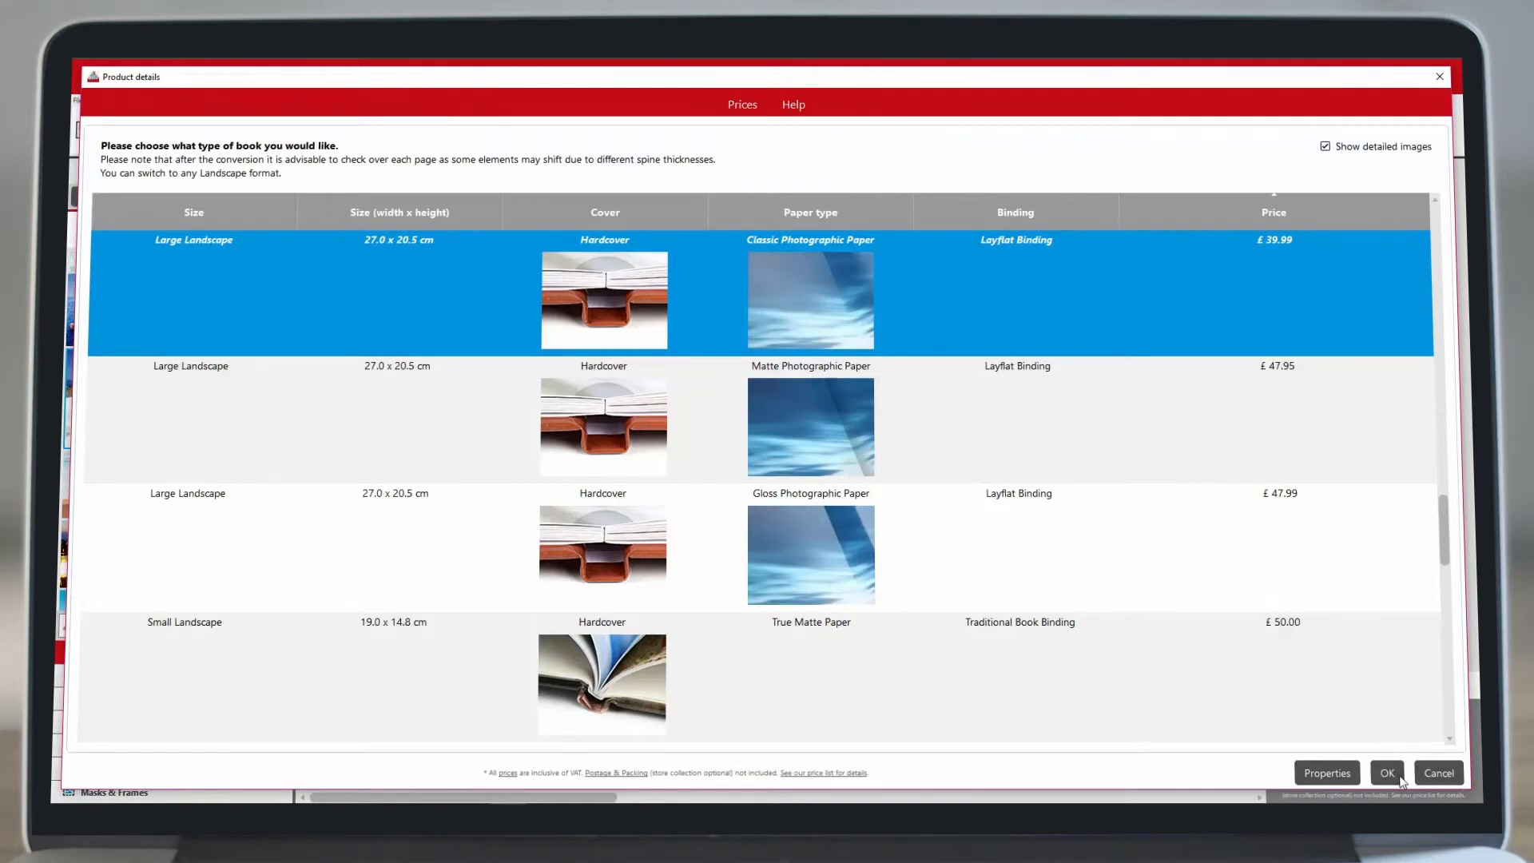
pyautogui.click(1385, 774)
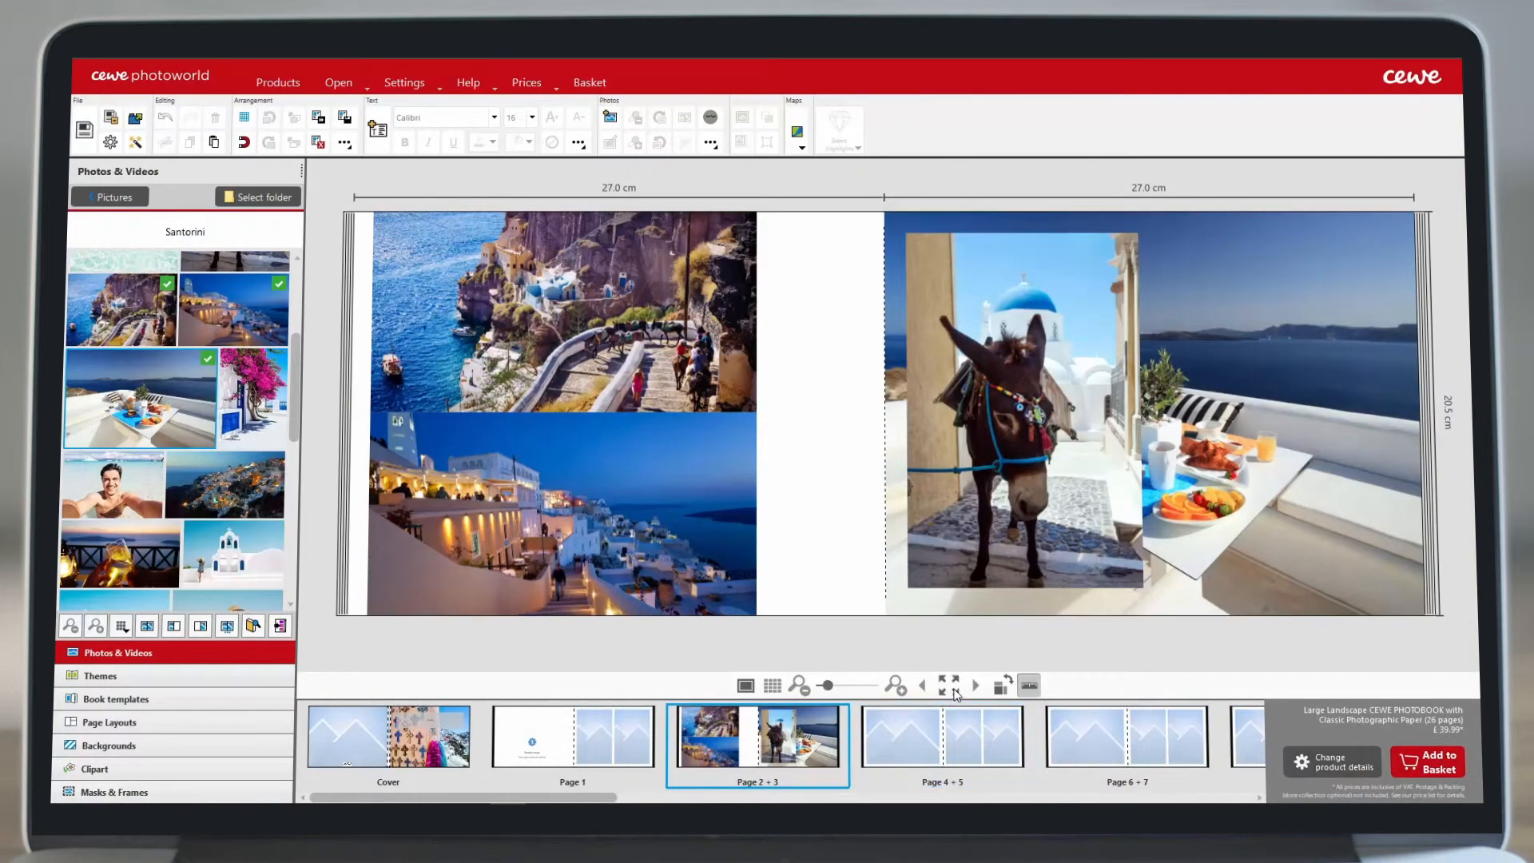
# Add the book to the basket via Save and add to basket, reaching the Save As prompt.
pyautogui.click(944, 684)
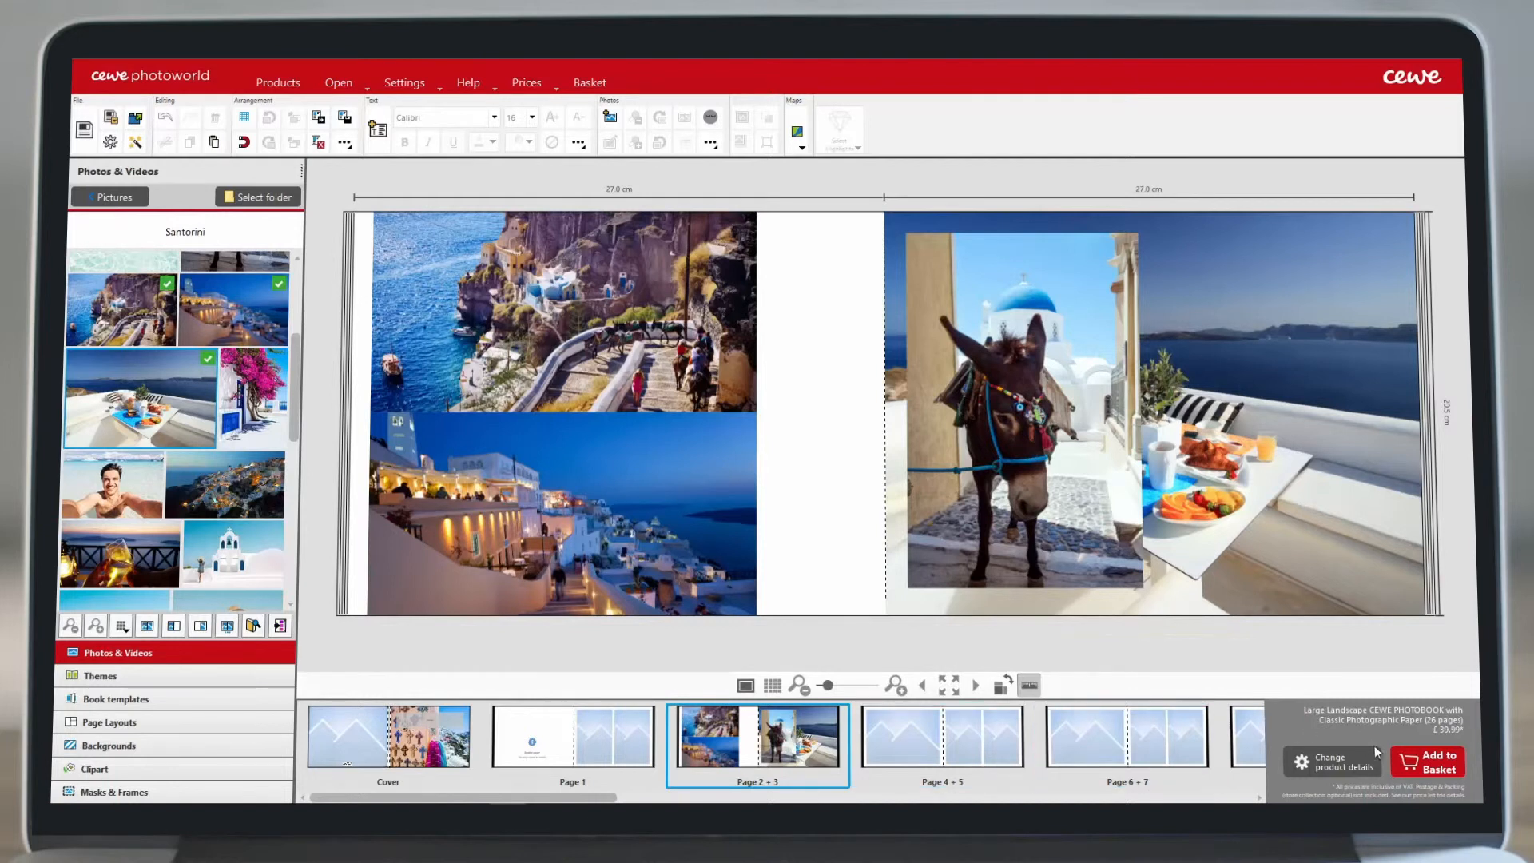
pyautogui.click(1427, 762)
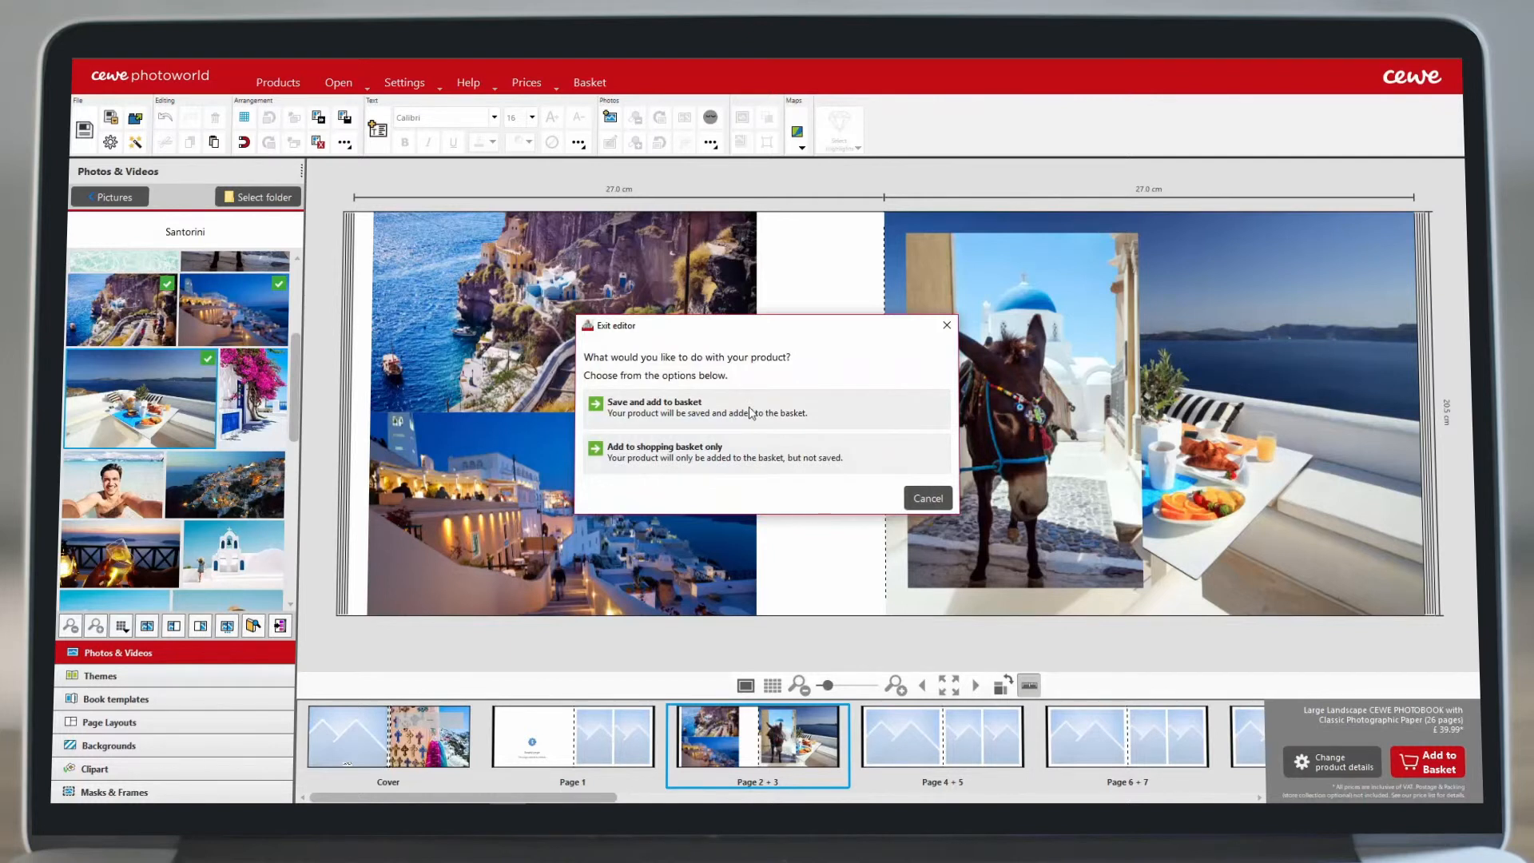
pyautogui.click(652, 401)
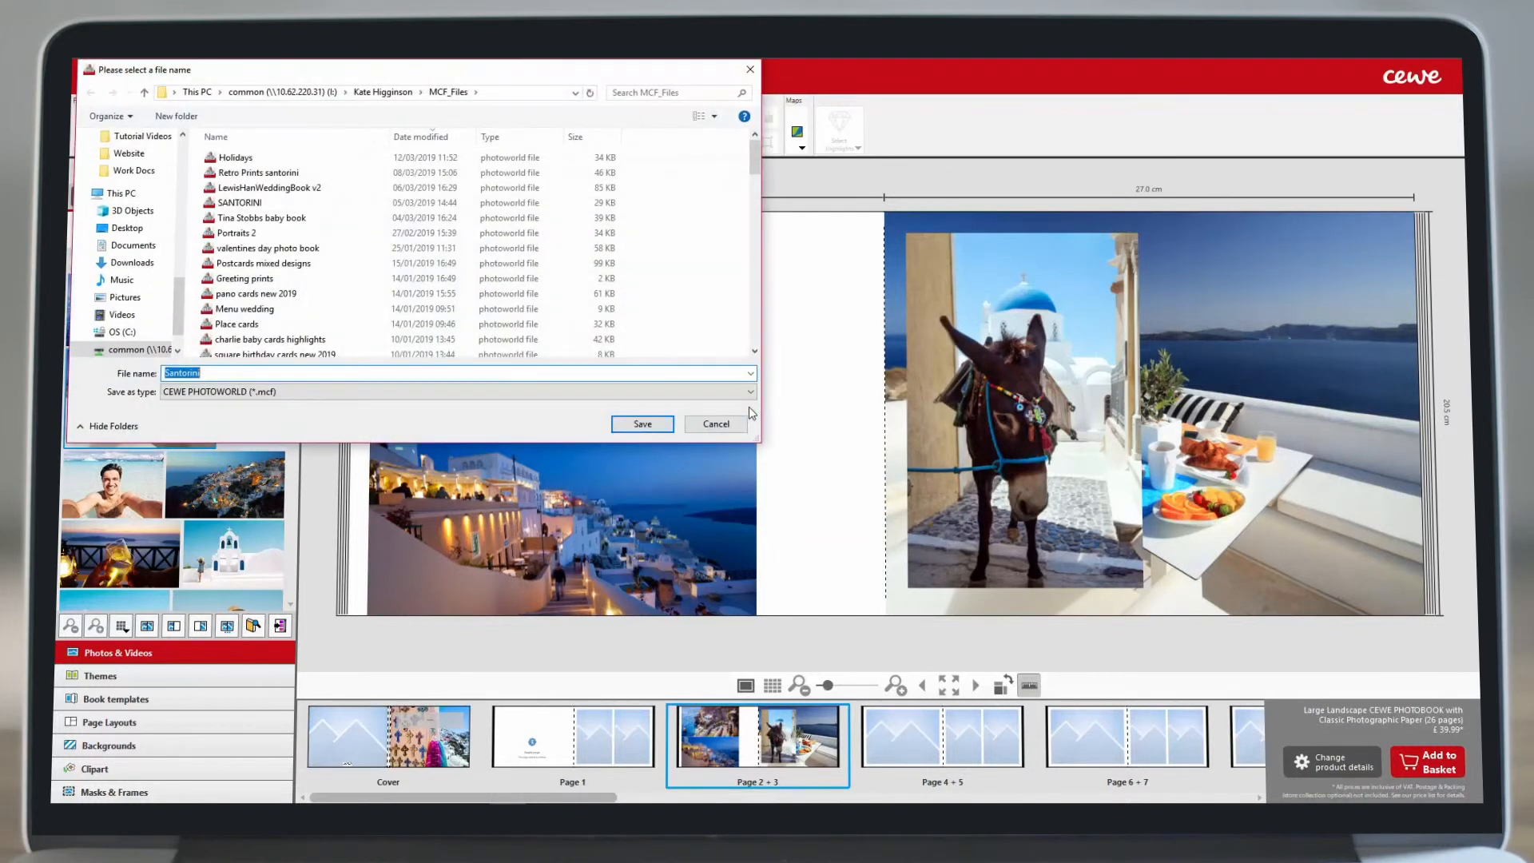